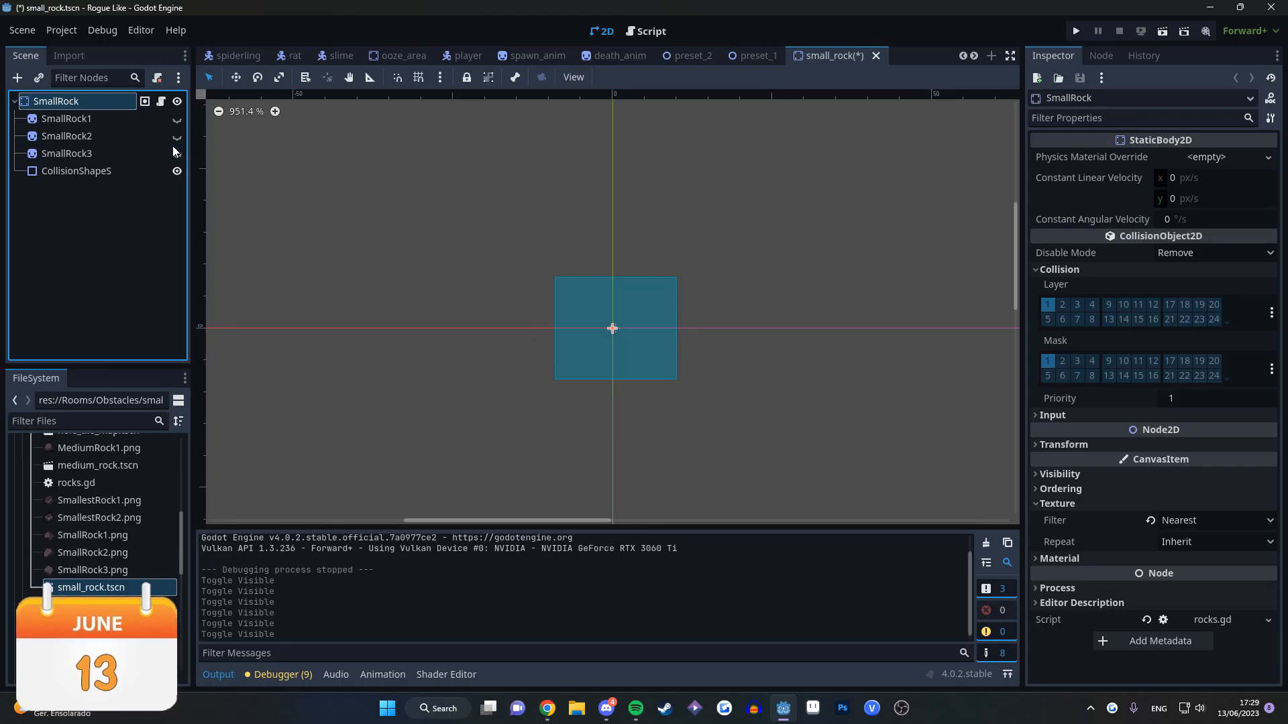
Show SmallRock2 in the Scene dock and jump to _ready in rocks.gd
left_click(176, 136)
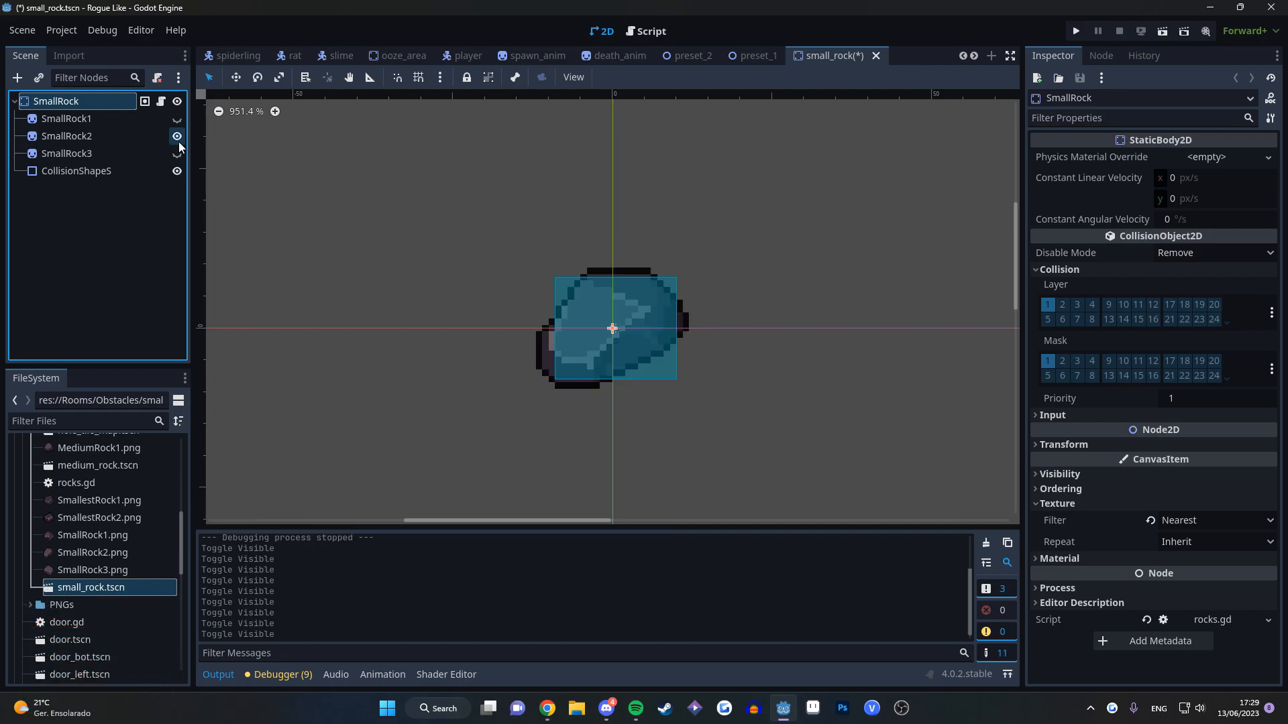
left_click(651, 31)
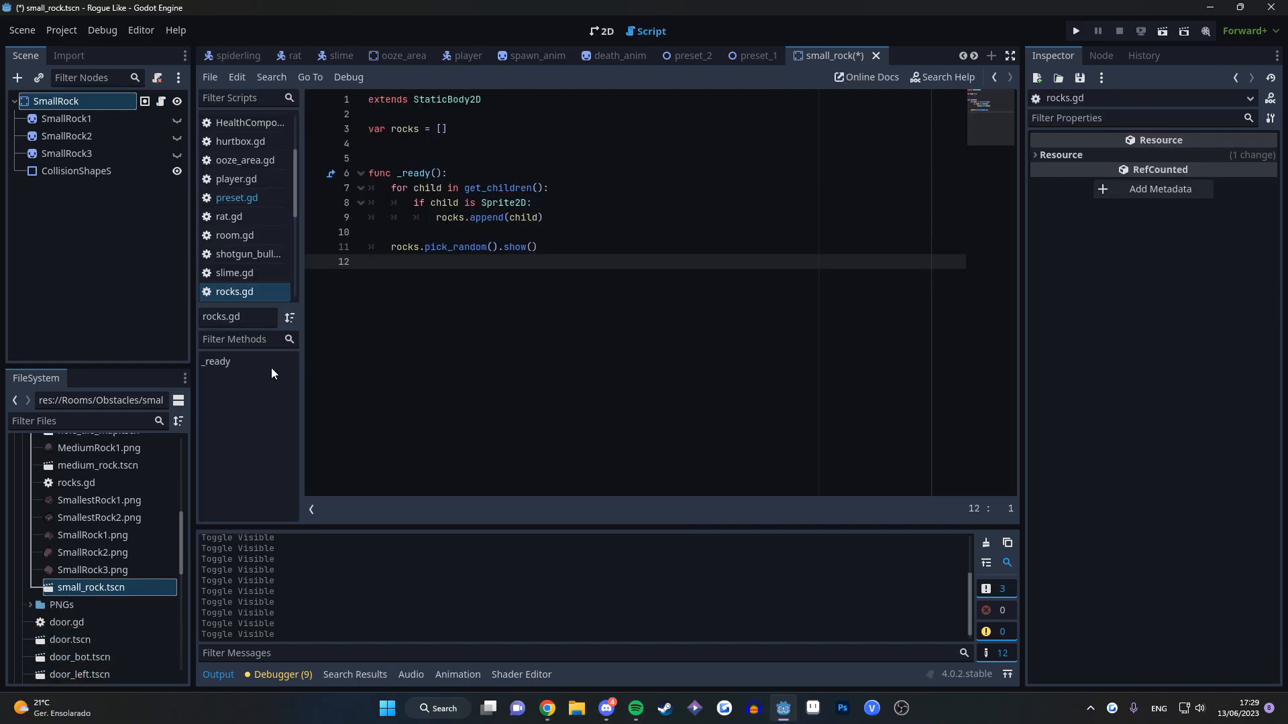
left_click(1075, 31)
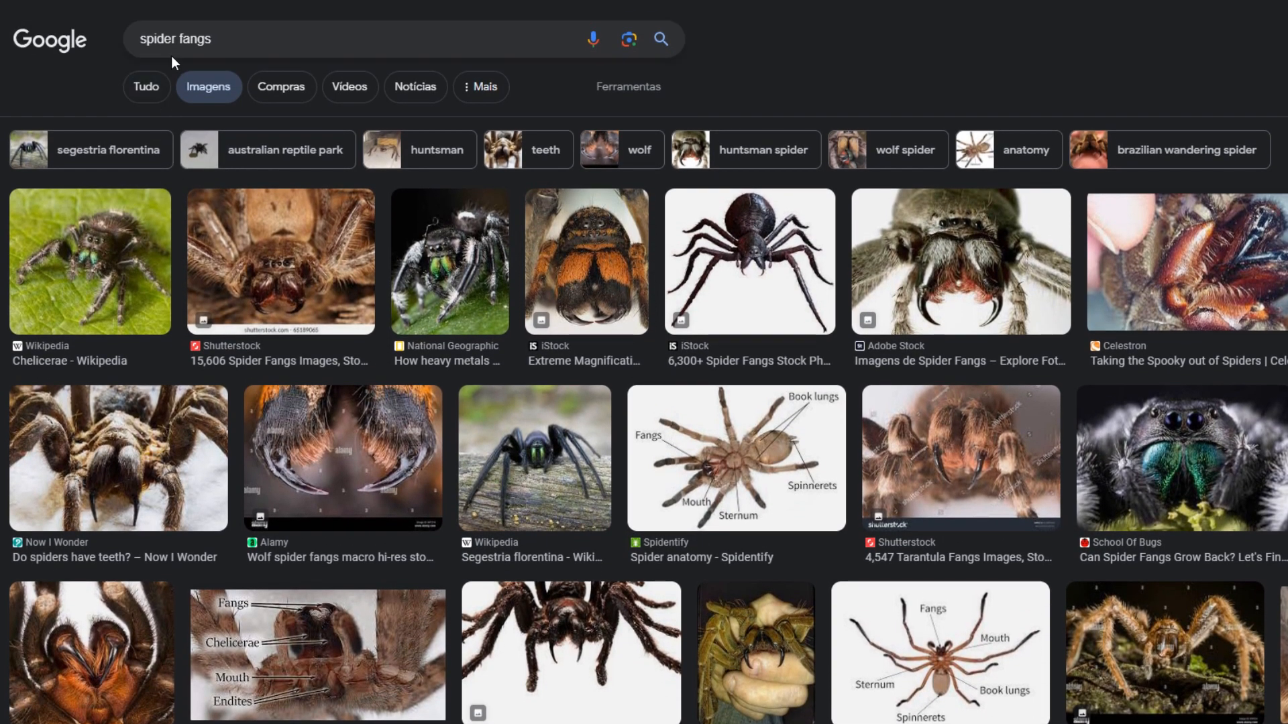
Search Google Images for 'spiders' and browse the results
type("spiders")
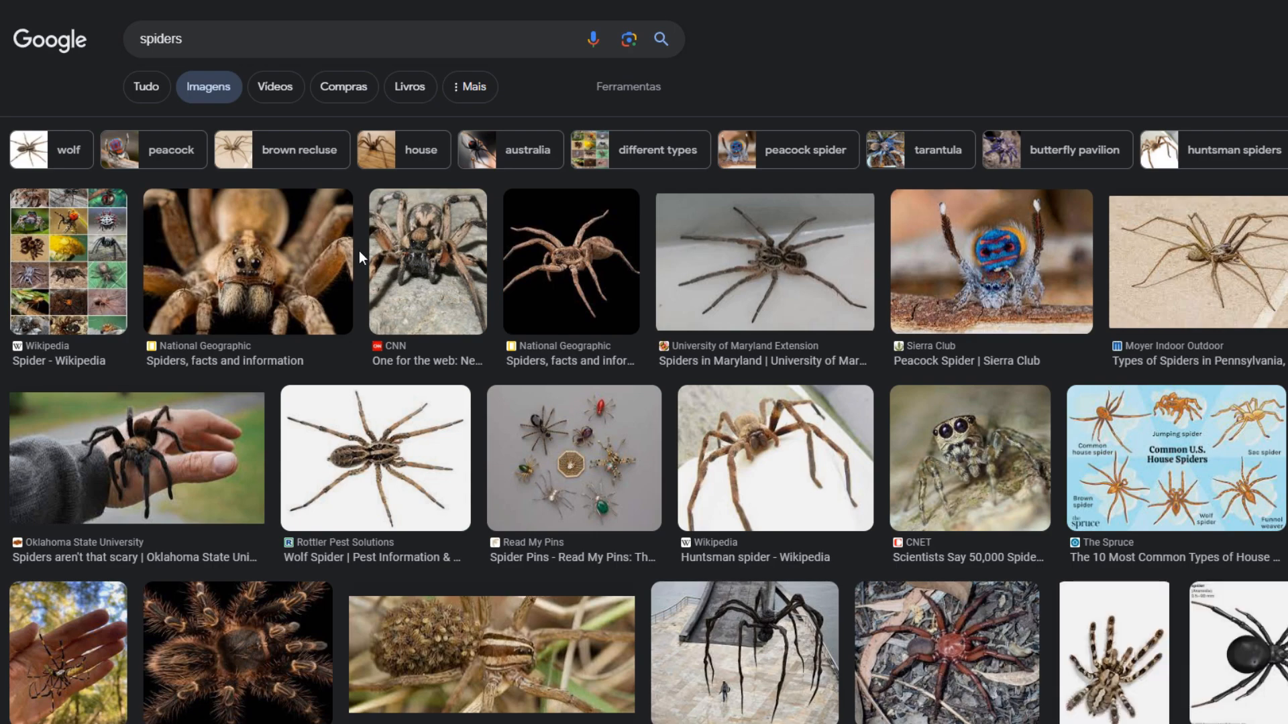
scroll("down", 3)
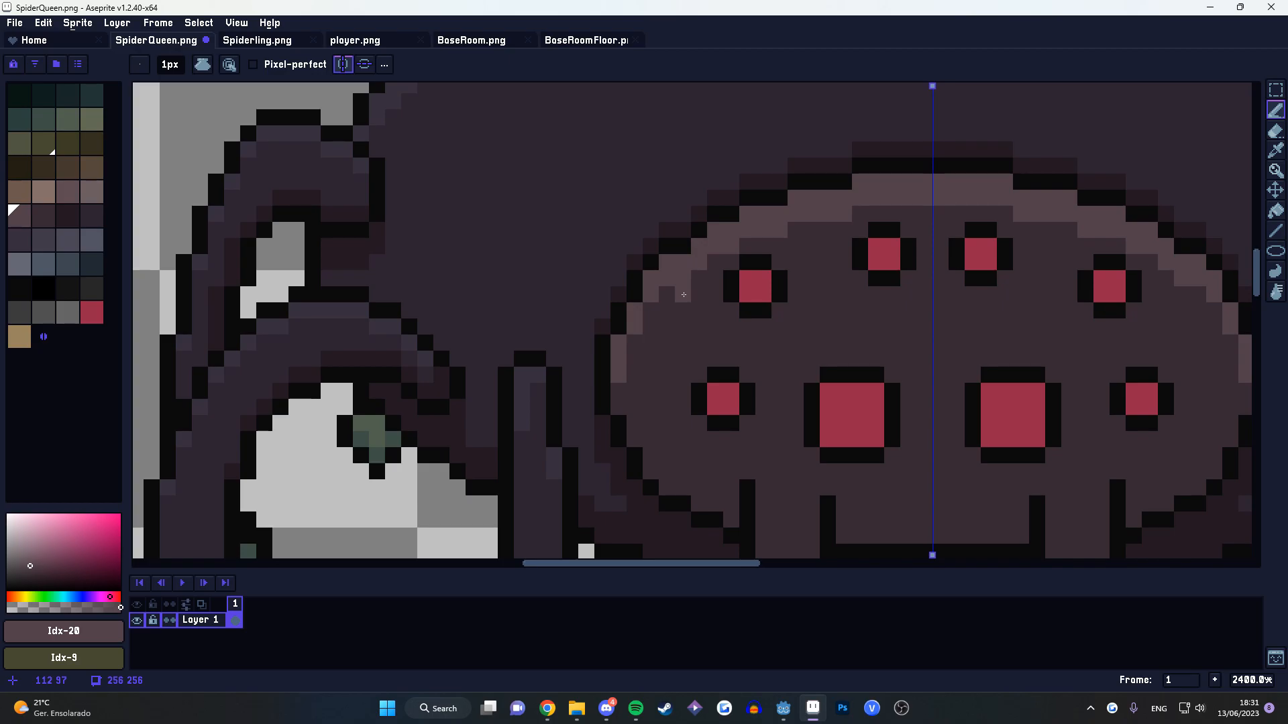
mouse_move(661, 298)
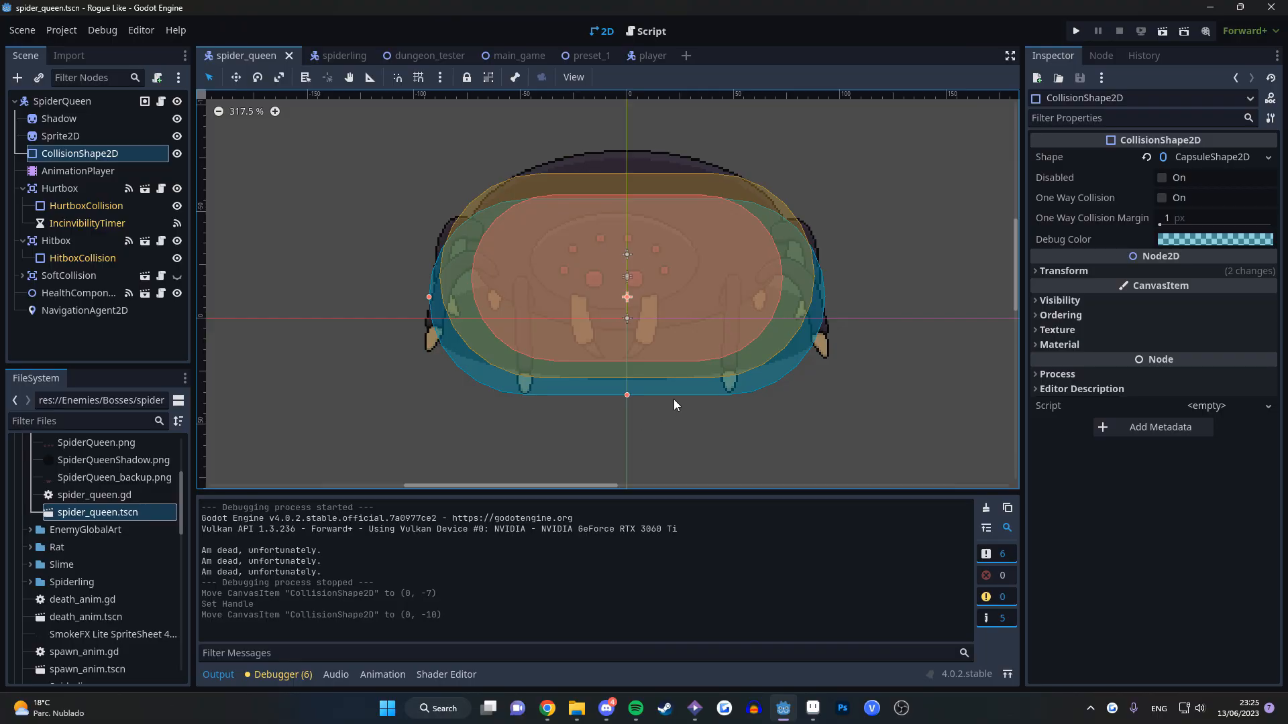
mouse_move(914, 206)
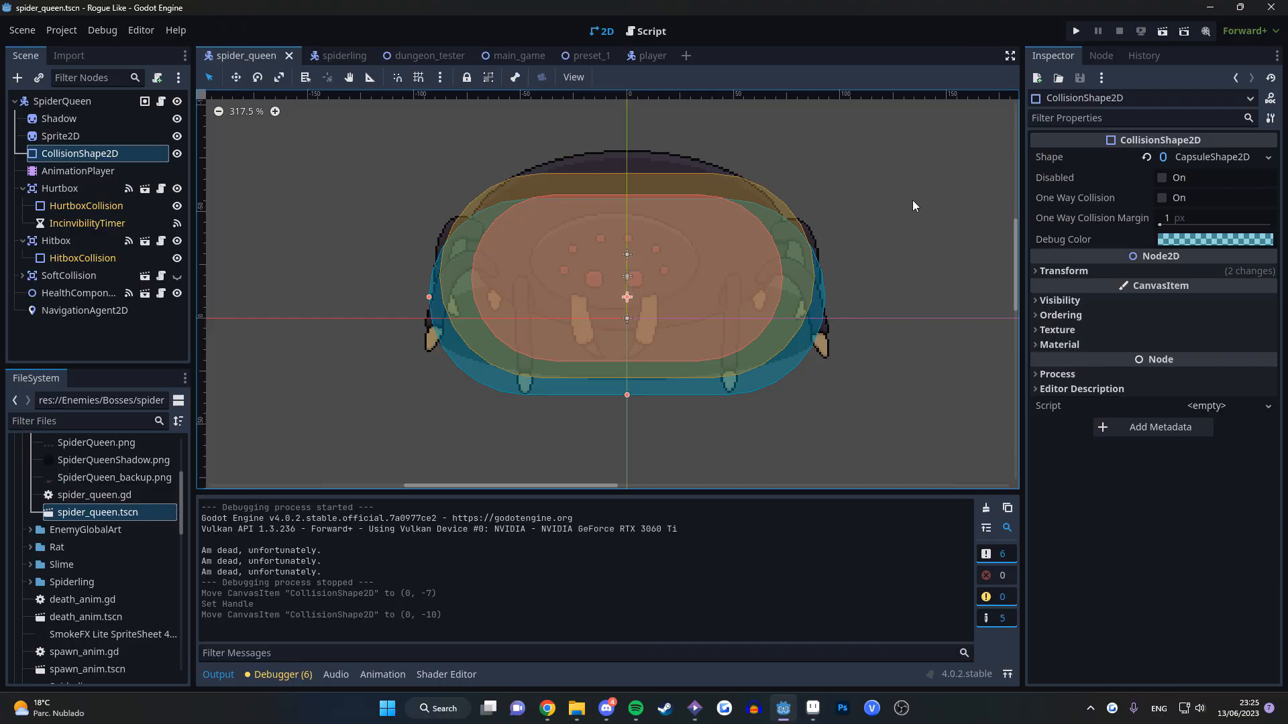
Adjust the Spider Queen's CollisionShape2D capsule over its body
left_click(1074, 31)
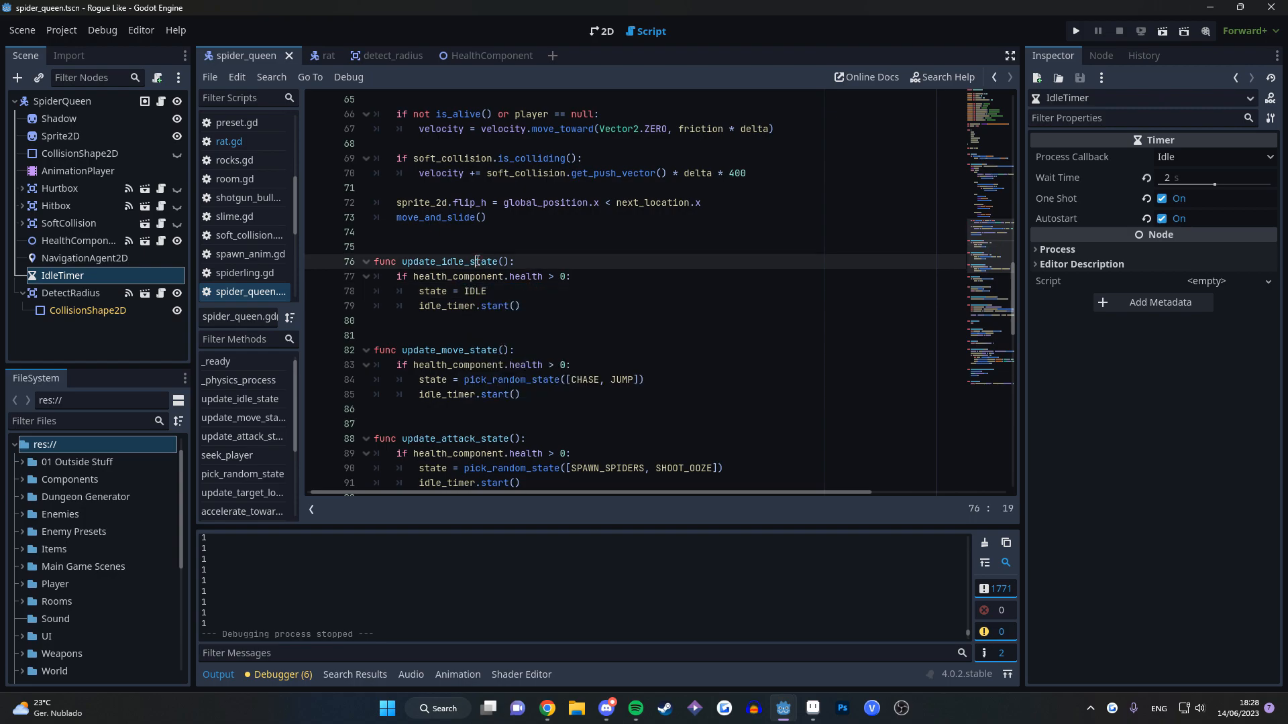
Replace update_move_state() with update_idle_state() in CHASE and SPAWN_SPIDERS, then run the game
double_click(475, 261)
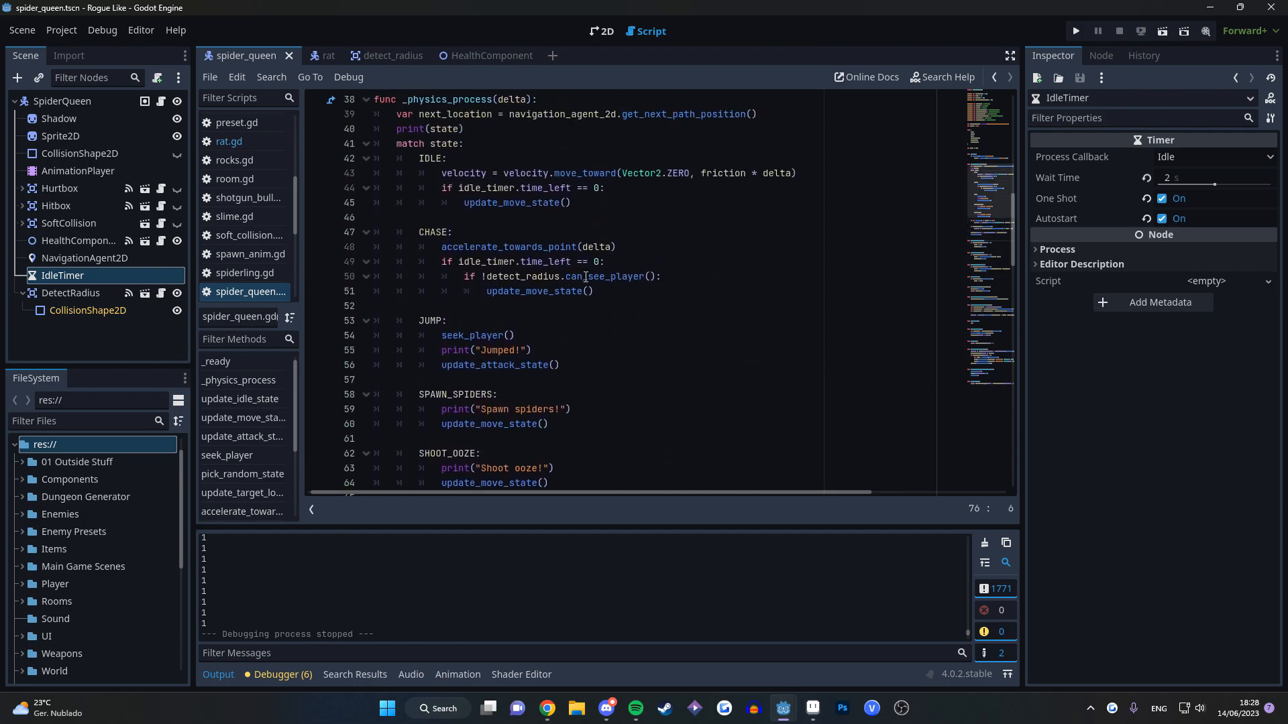
double_click(536, 291)
type("idl")
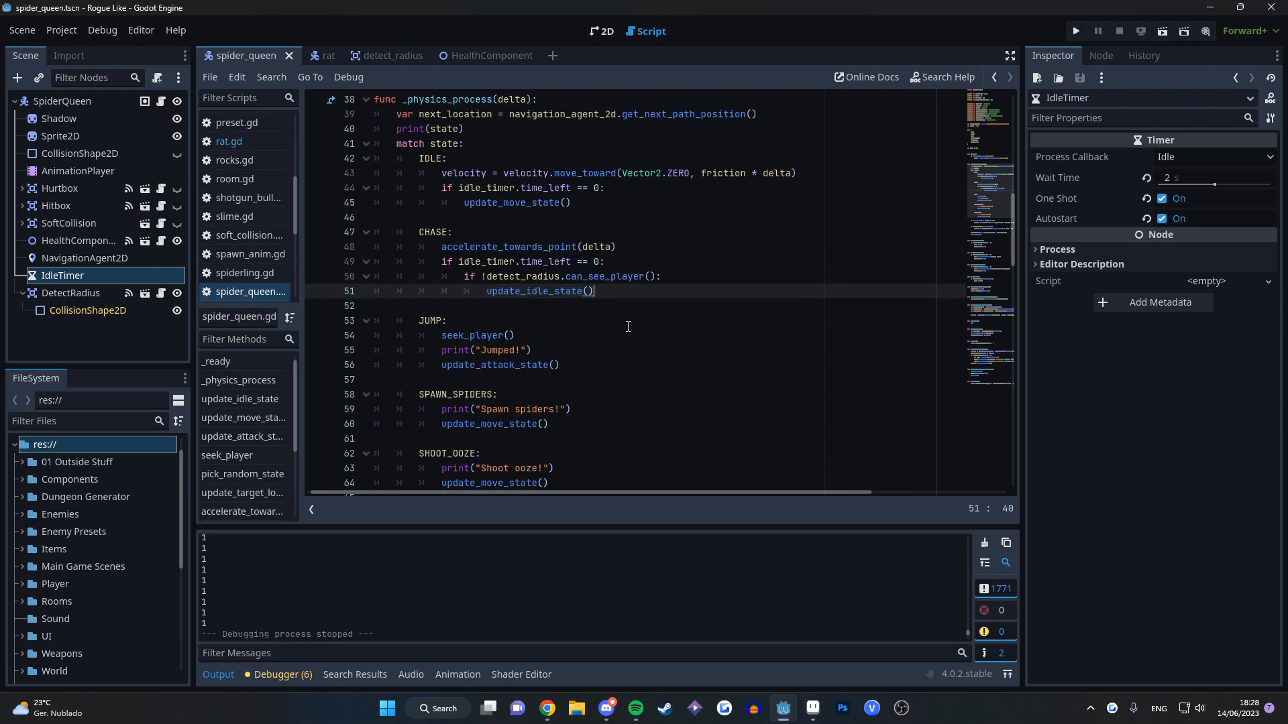
mouse_move(577, 319)
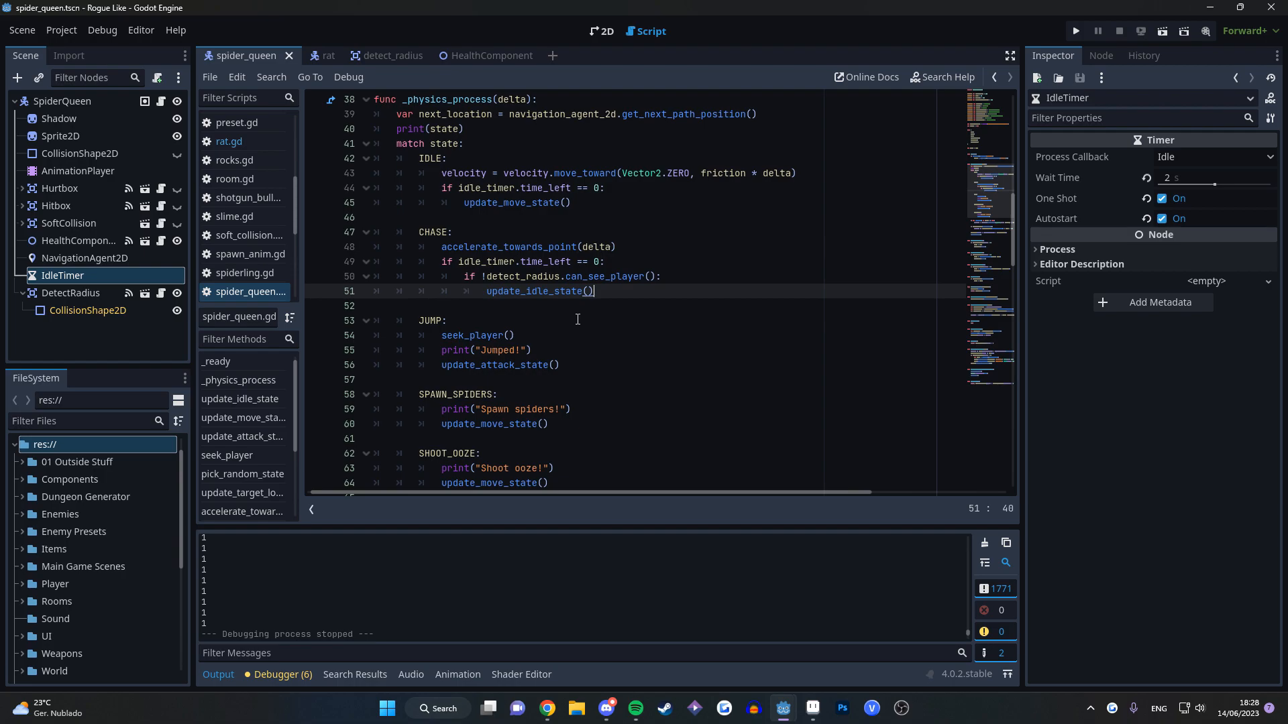
double_click(499, 365)
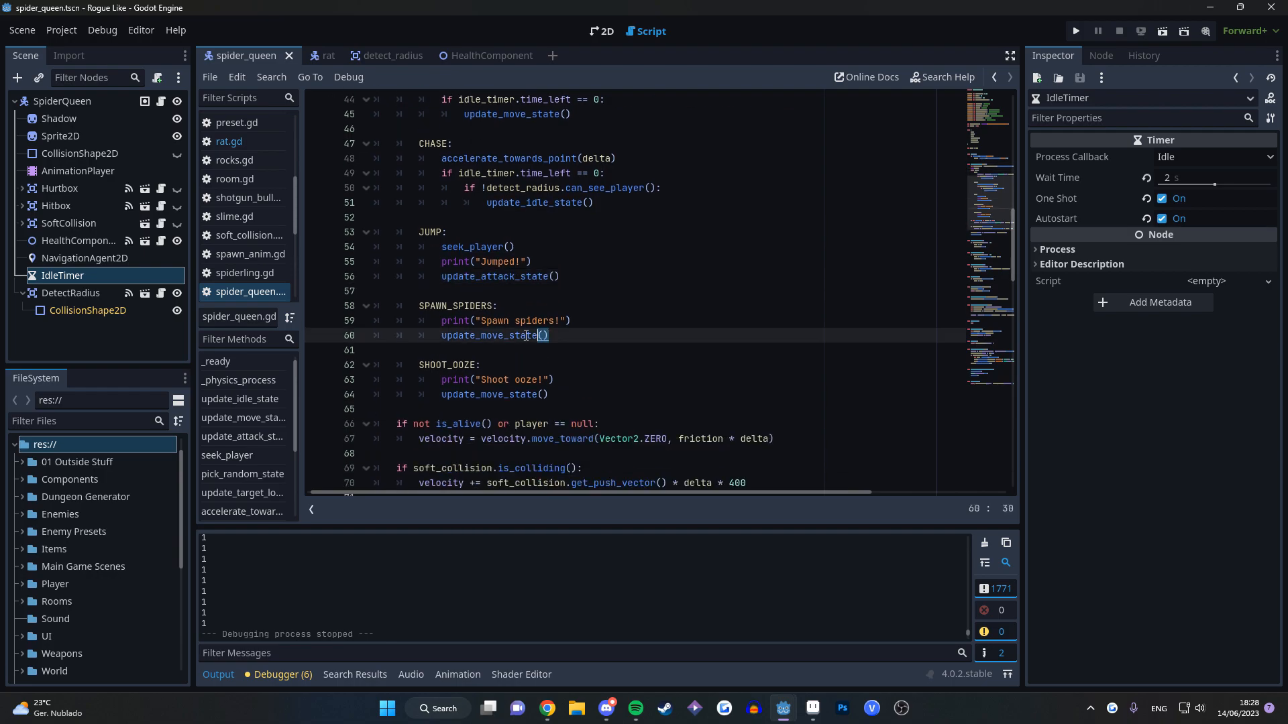
left_click(548, 395)
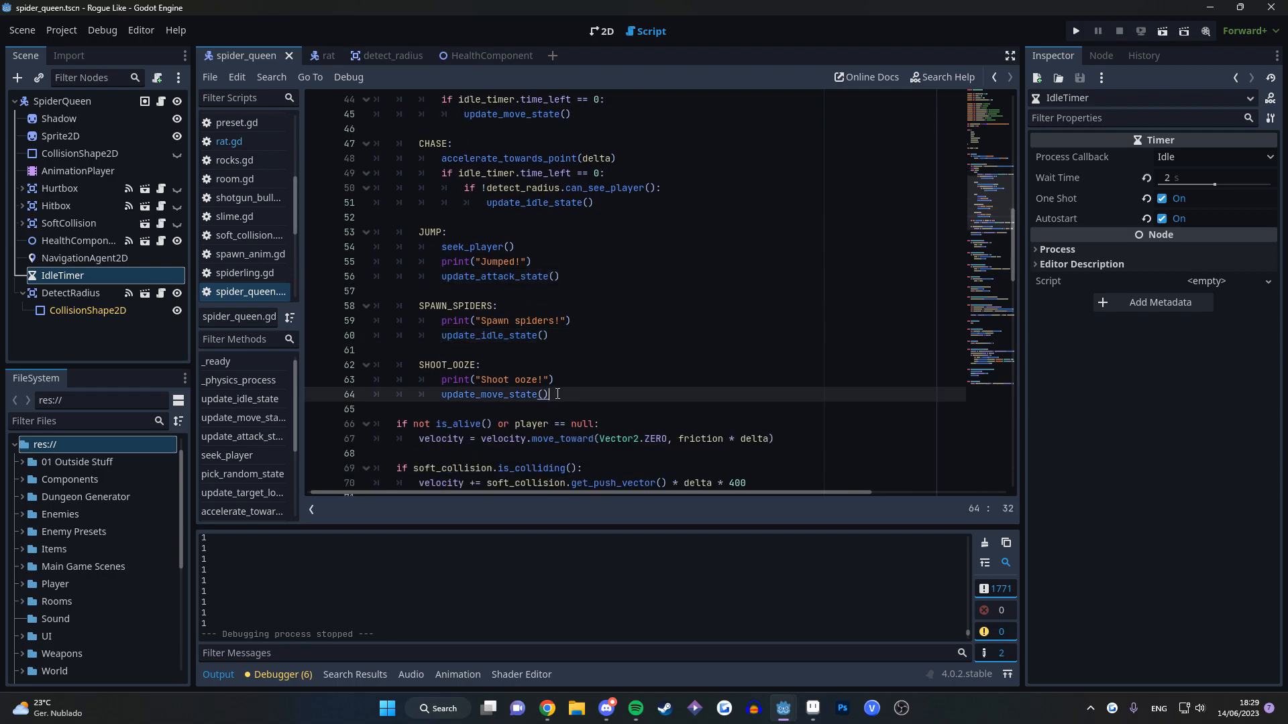
left_click(1075, 31)
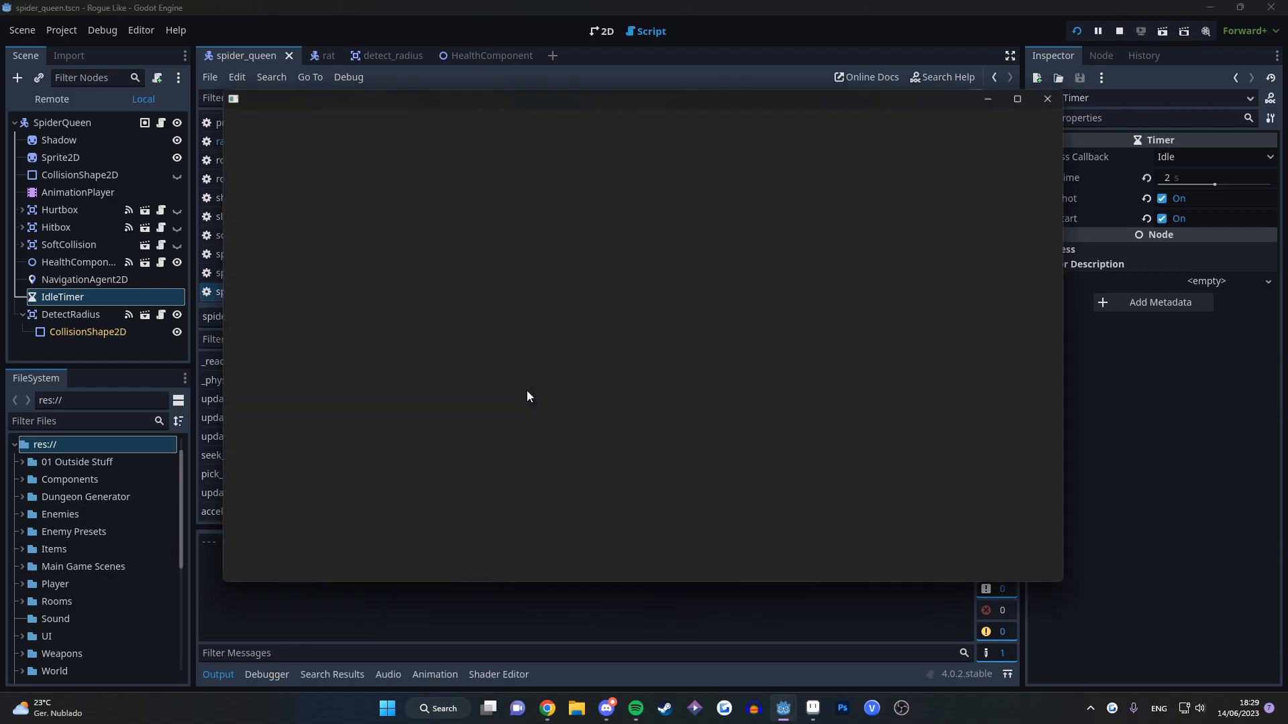
Play the boss room, moving the player and firing at the Spider Queen
left_click(1075, 31)
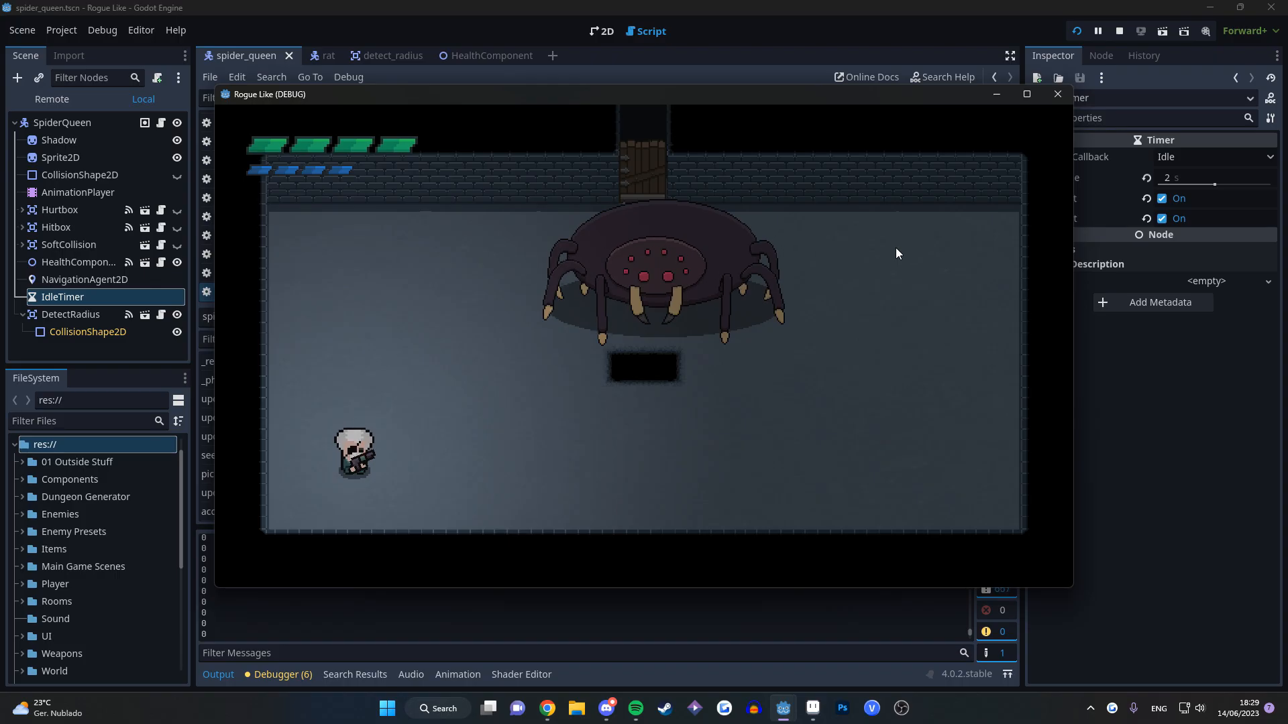
left_click(811, 708)
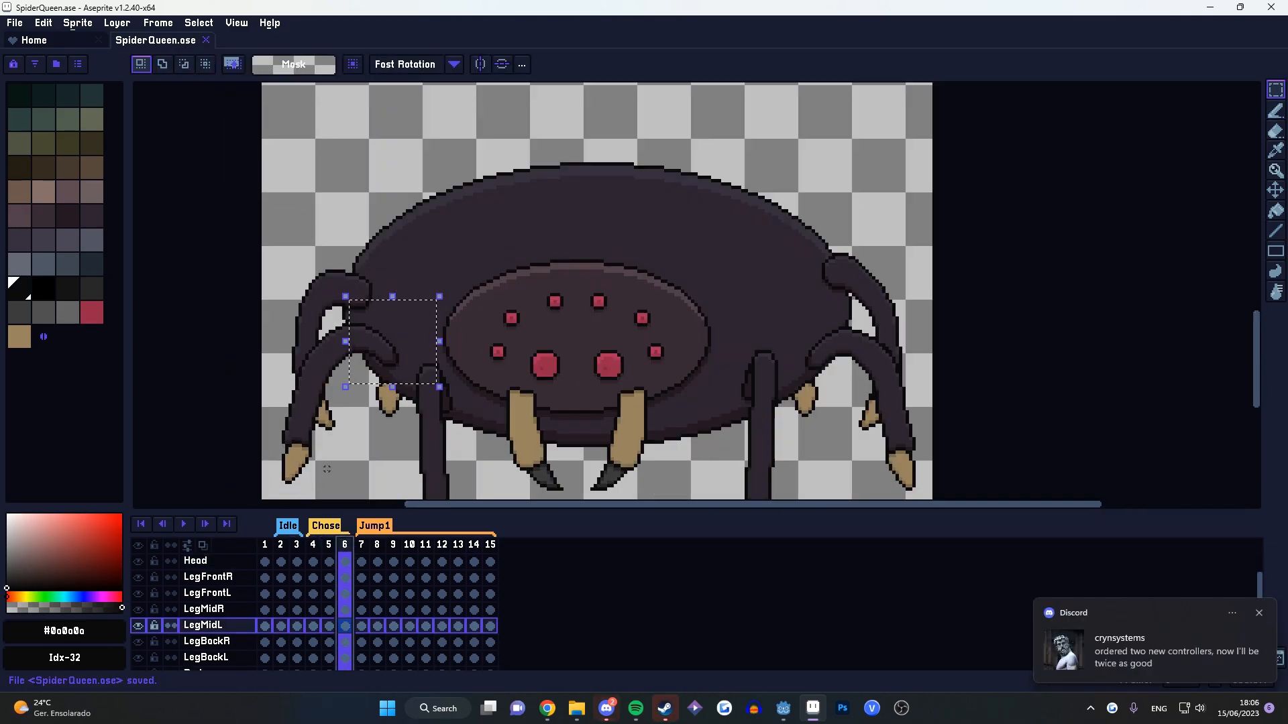
Add frames to the Spider Queen's Jump animation, growing the timeline to 21 frames
left_click(313, 545)
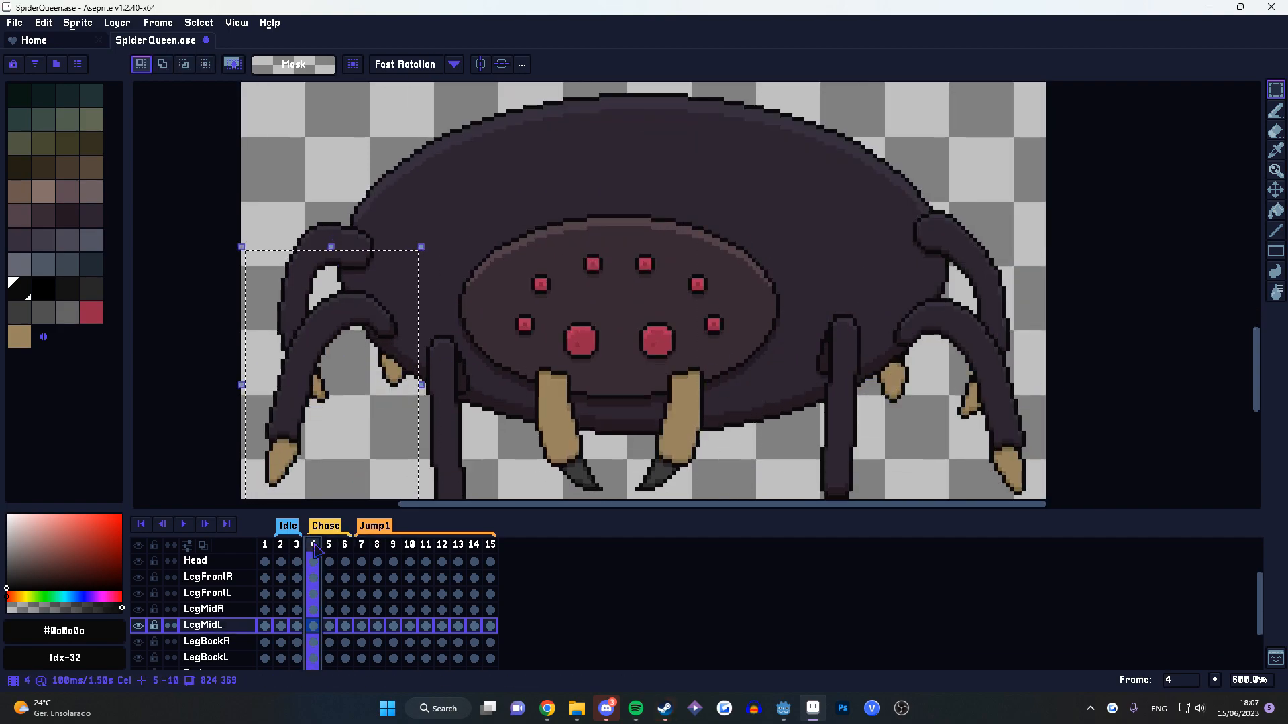
left_click(327, 544)
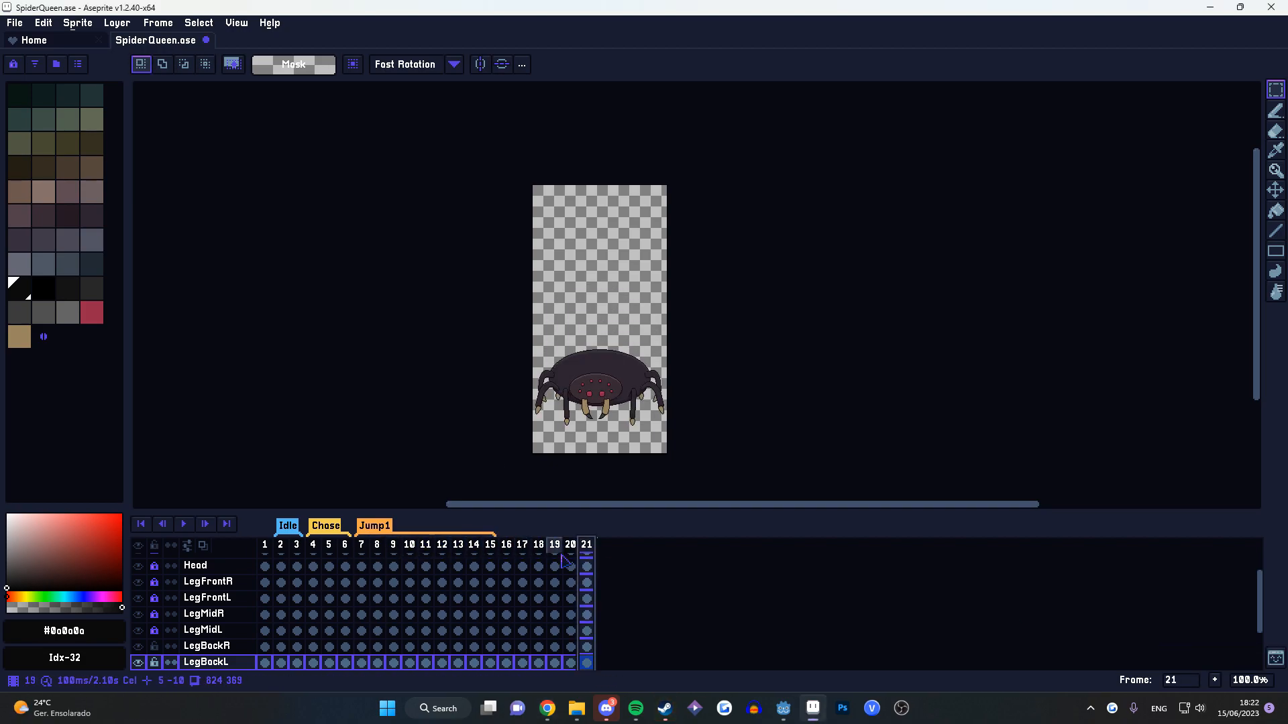
left_click(781, 708)
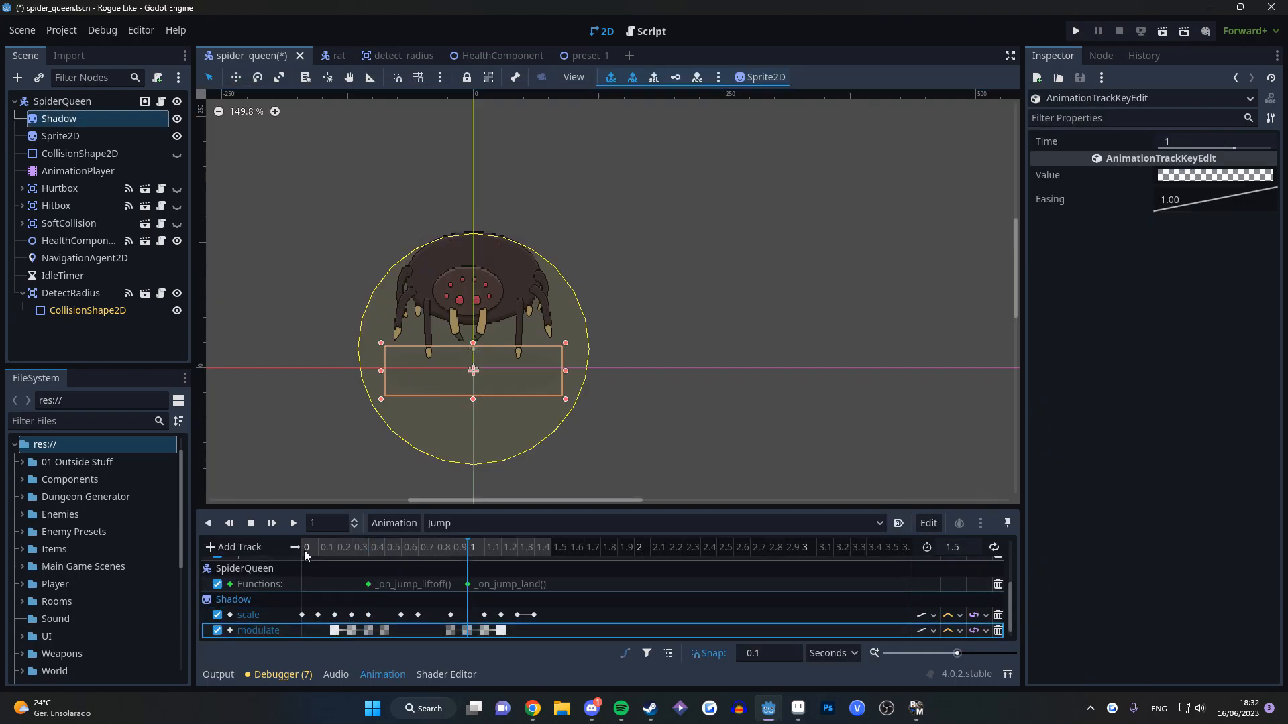
left_click(293, 523)
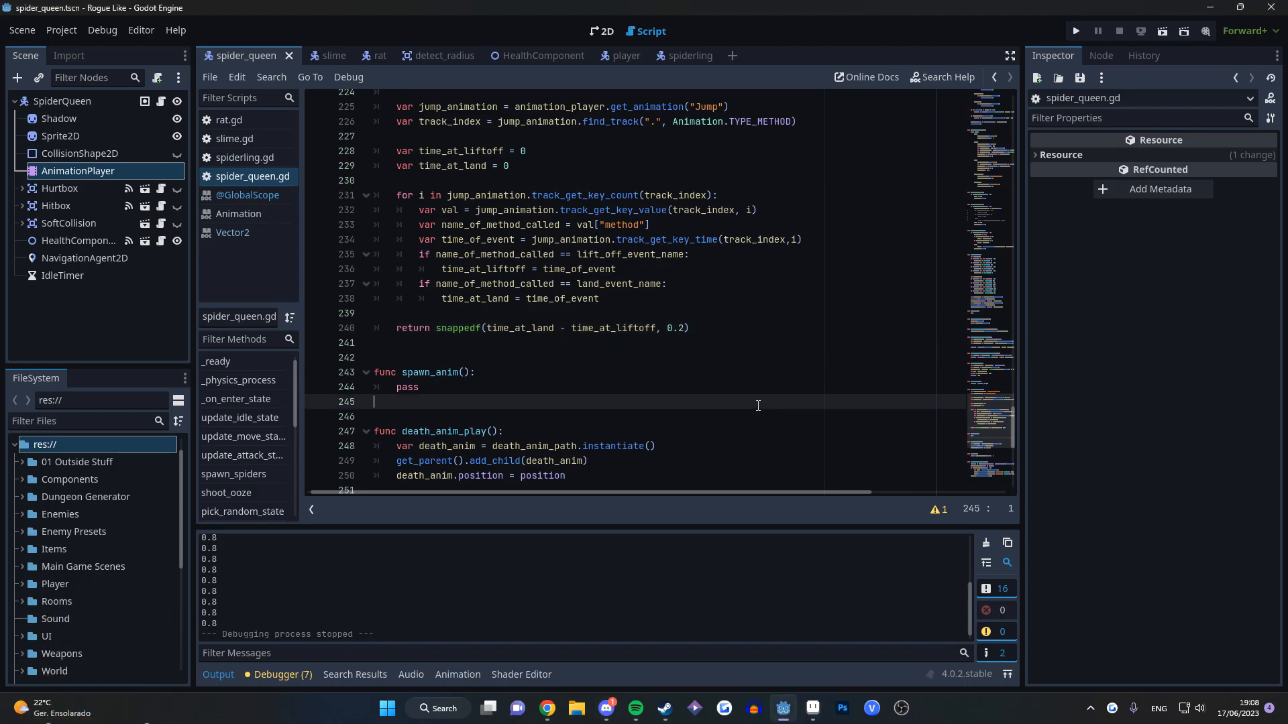
Test-run the boss jump in game and close the debug window
left_click(1074, 31)
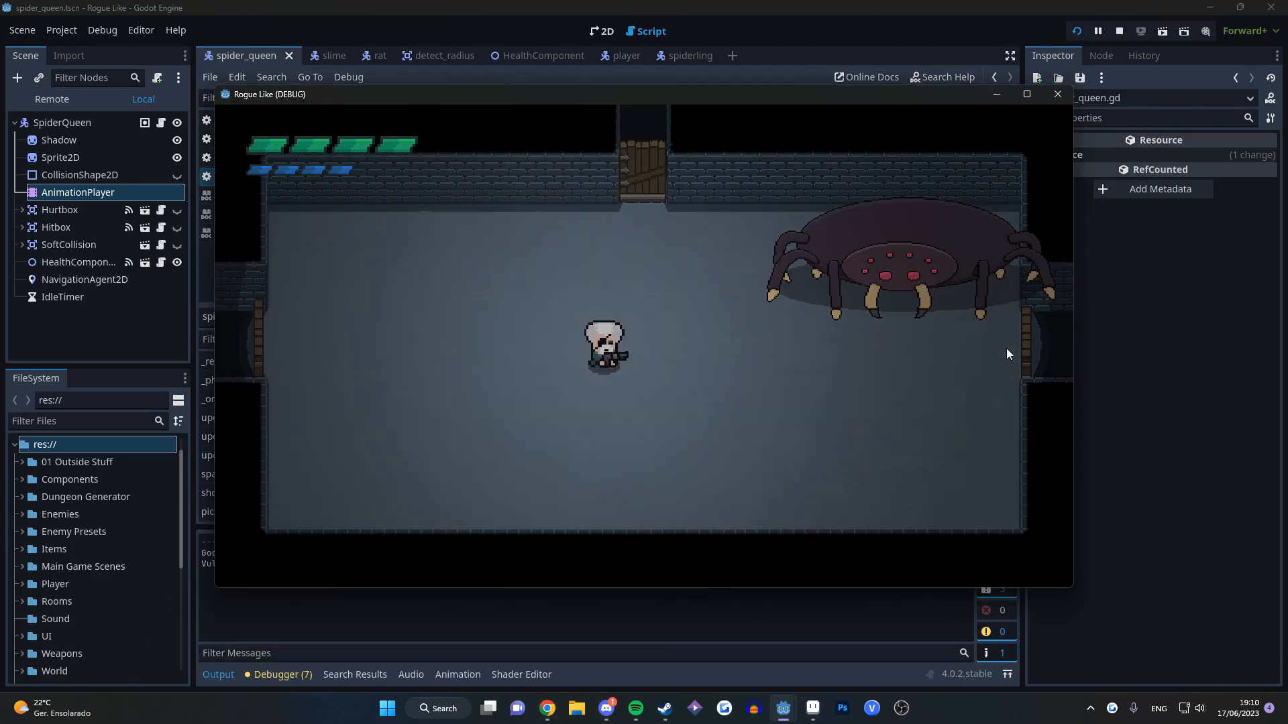
left_click(1057, 94)
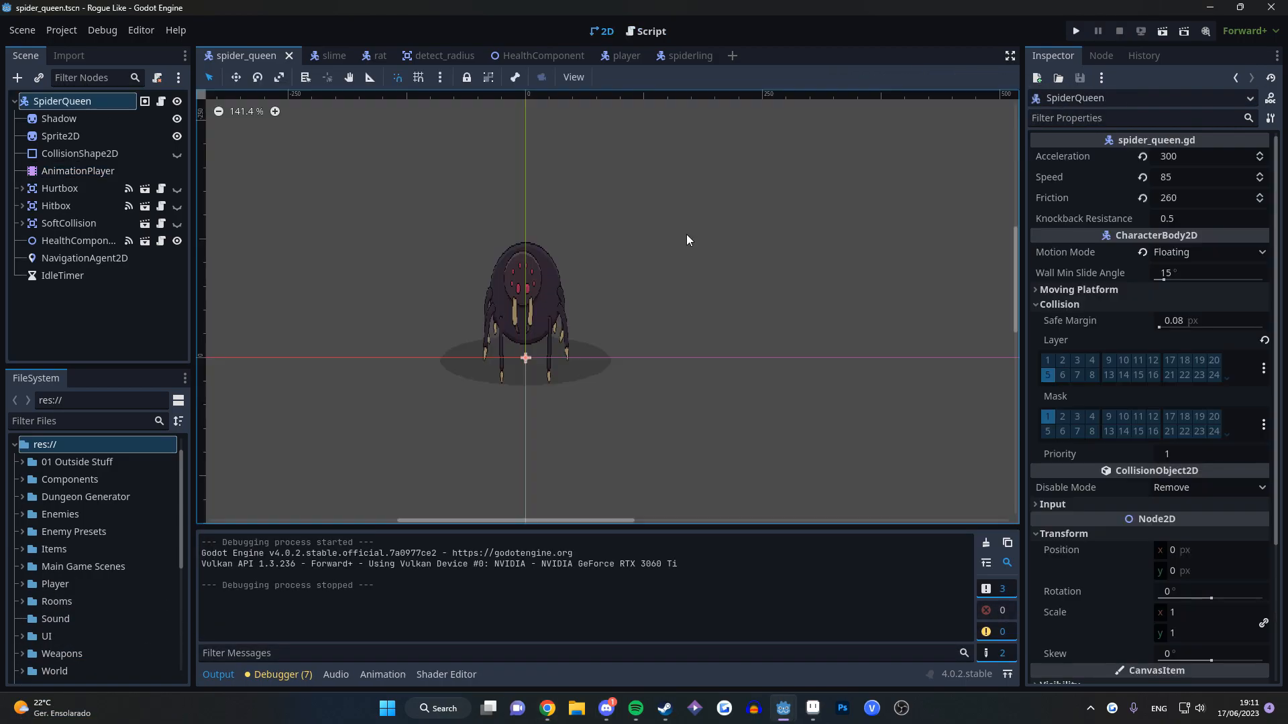
Enable collision mask layer 3 on the Spider Queen's Hitbox node
left_click(56, 205)
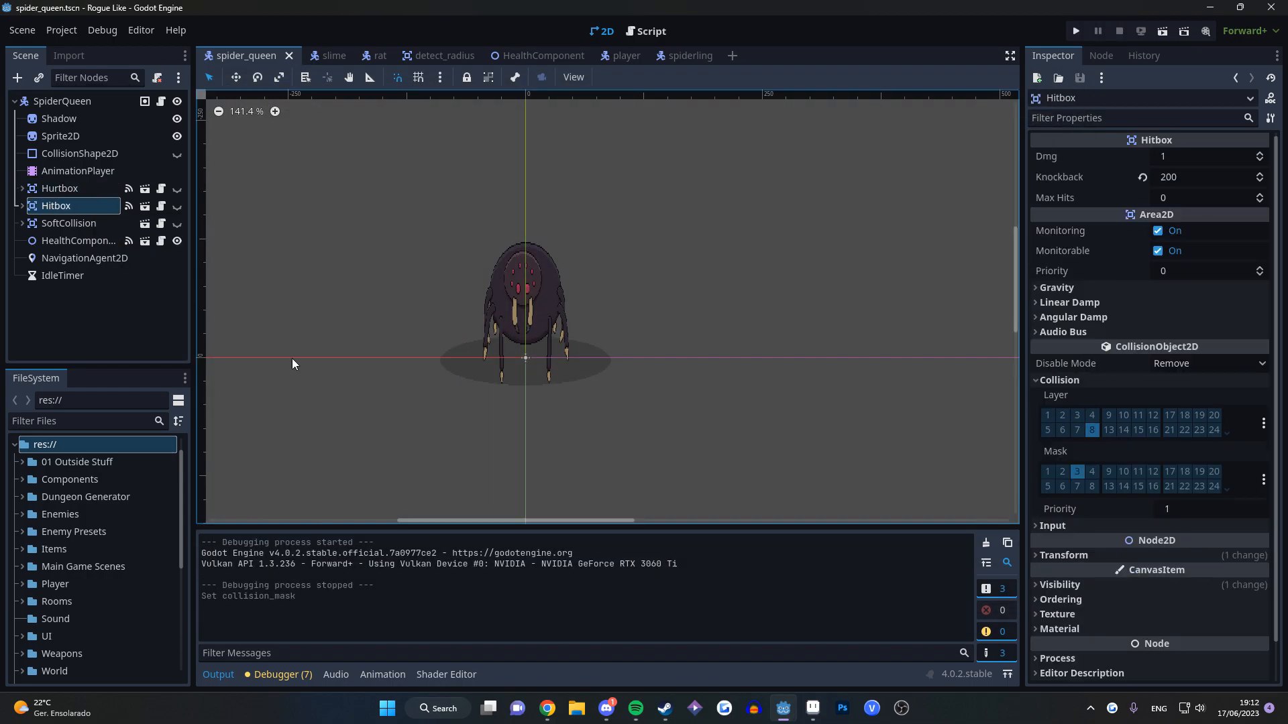
left_click(1074, 31)
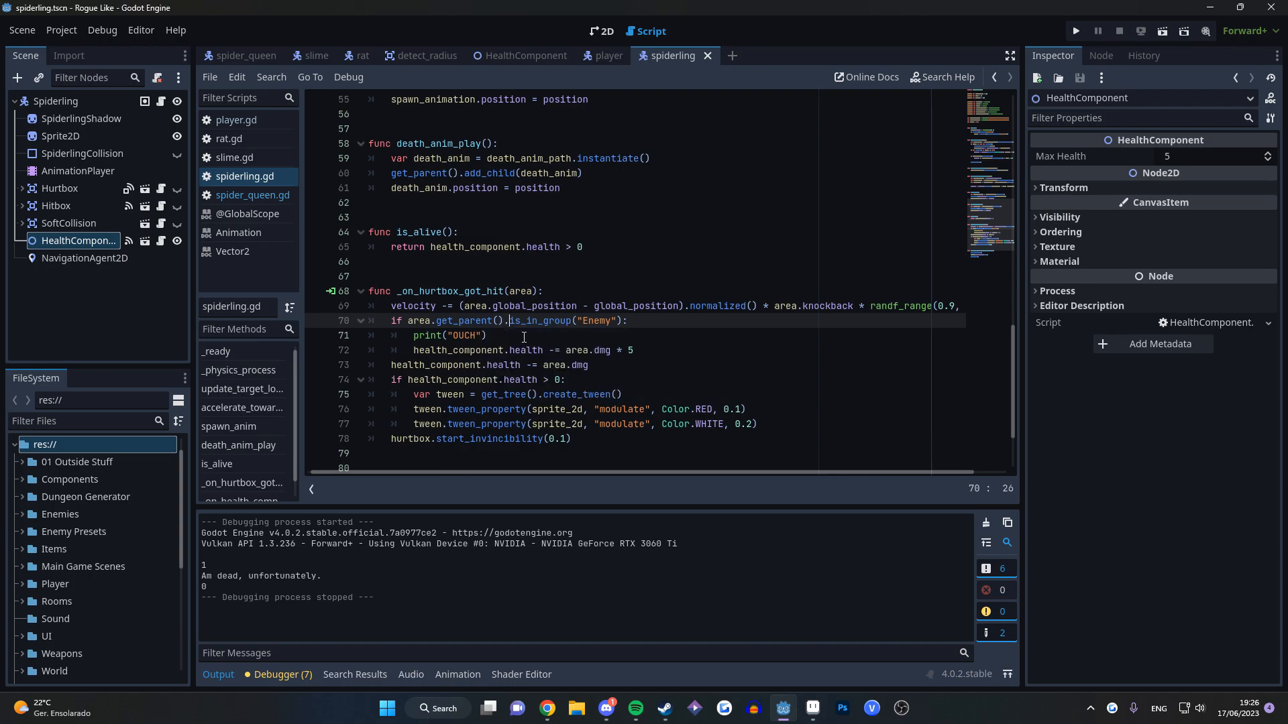
Add an Enemy-group check in _on_hurtbox_got_hit printing OUCH and subtracting area.dmg * 5
left_click(1074, 31)
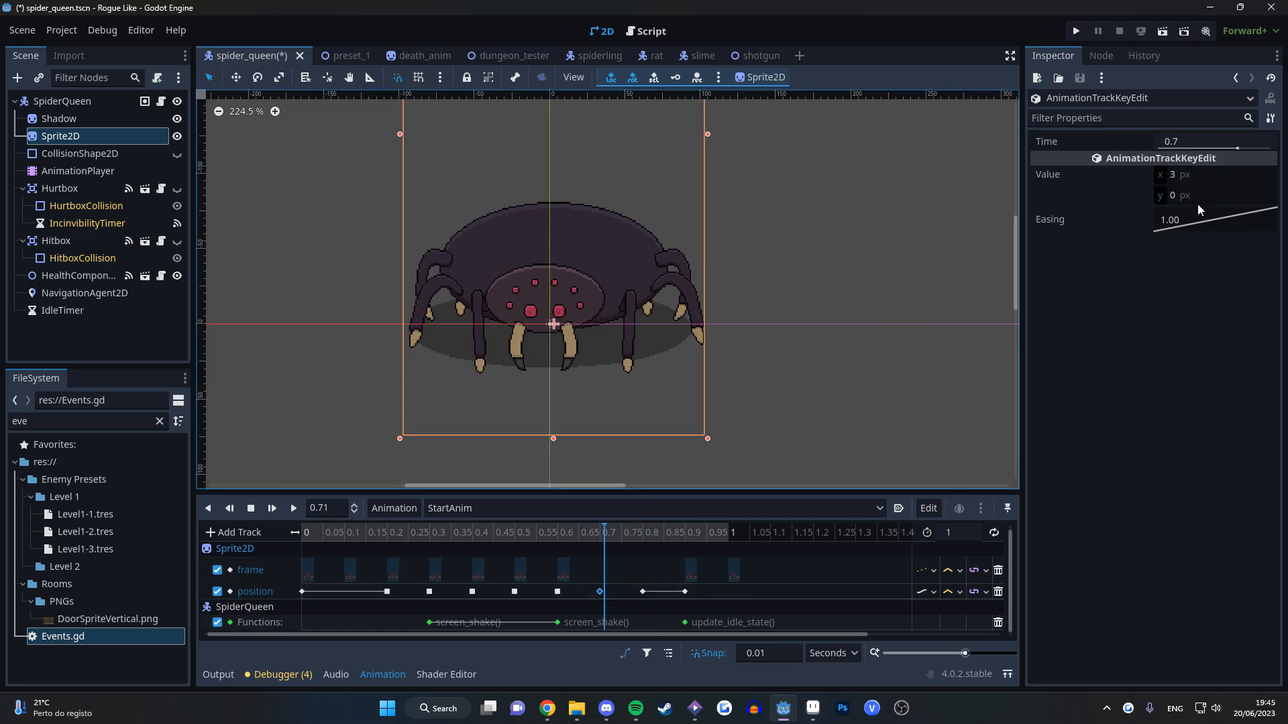
Set the StartAnim position key at 0.7 s to x = 3
left_click(1072, 31)
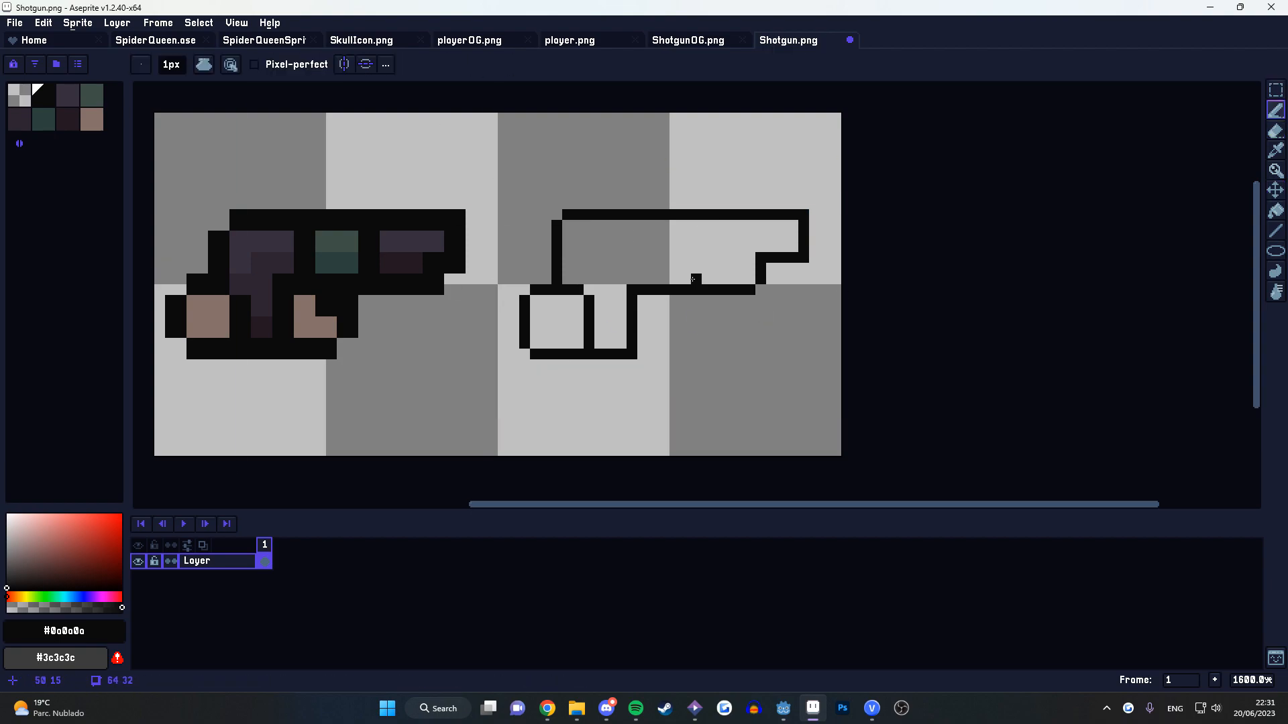
Pencil in the enlarged shotgun outline beside the original sprite
left_click(693, 279)
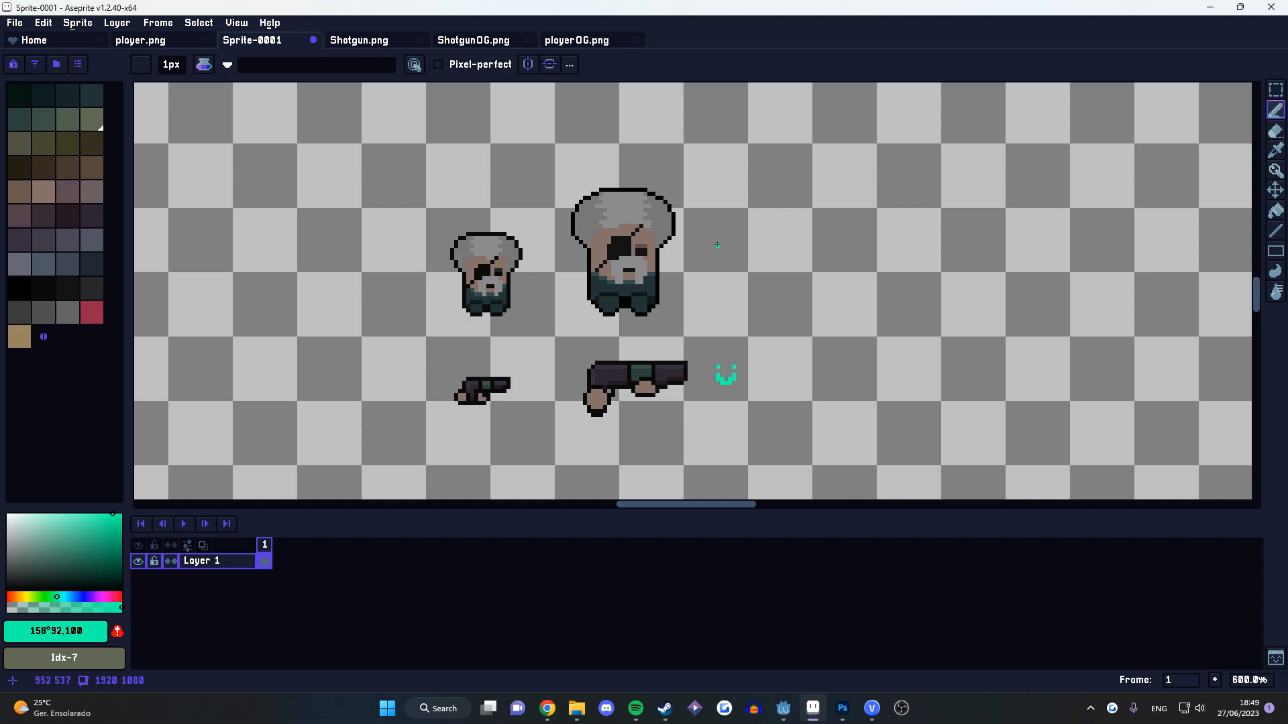
left_click(727, 239)
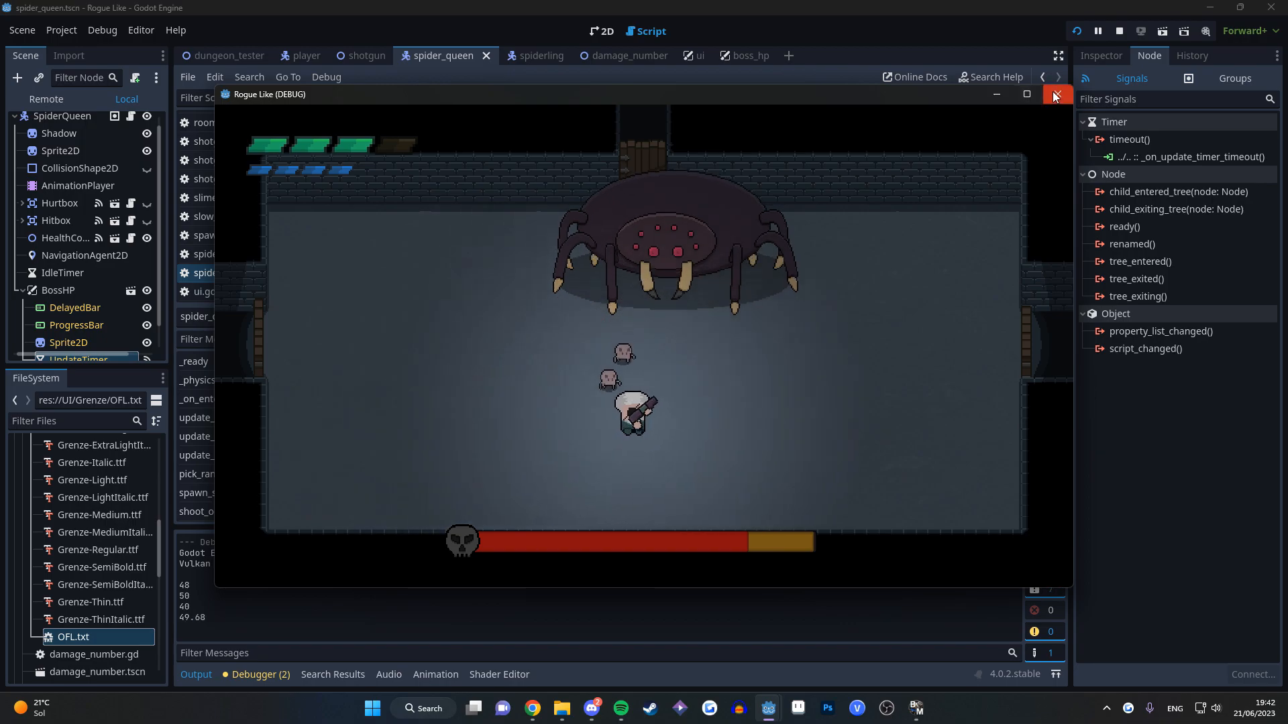
Compute drain speed as (delayed_bar.value - progress_bar.value) / 40 in spider_queen.gd and test-run it
left_click(1056, 94)
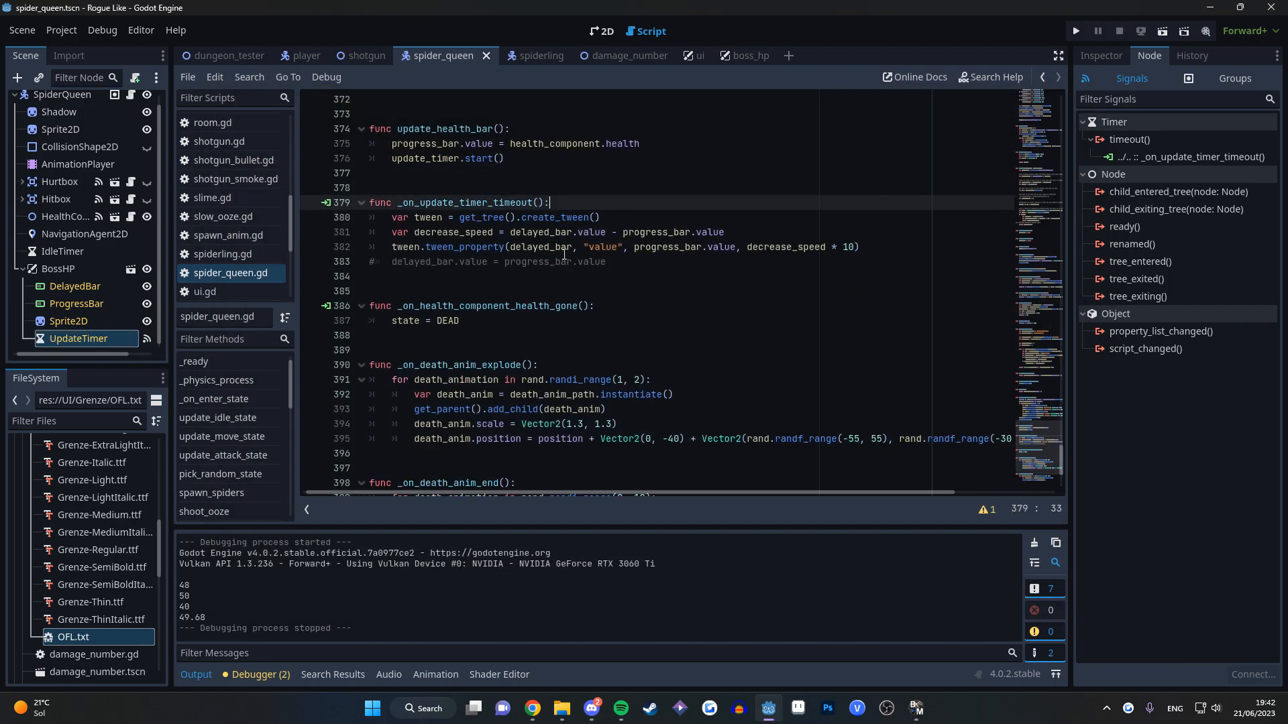
double_click(556, 232)
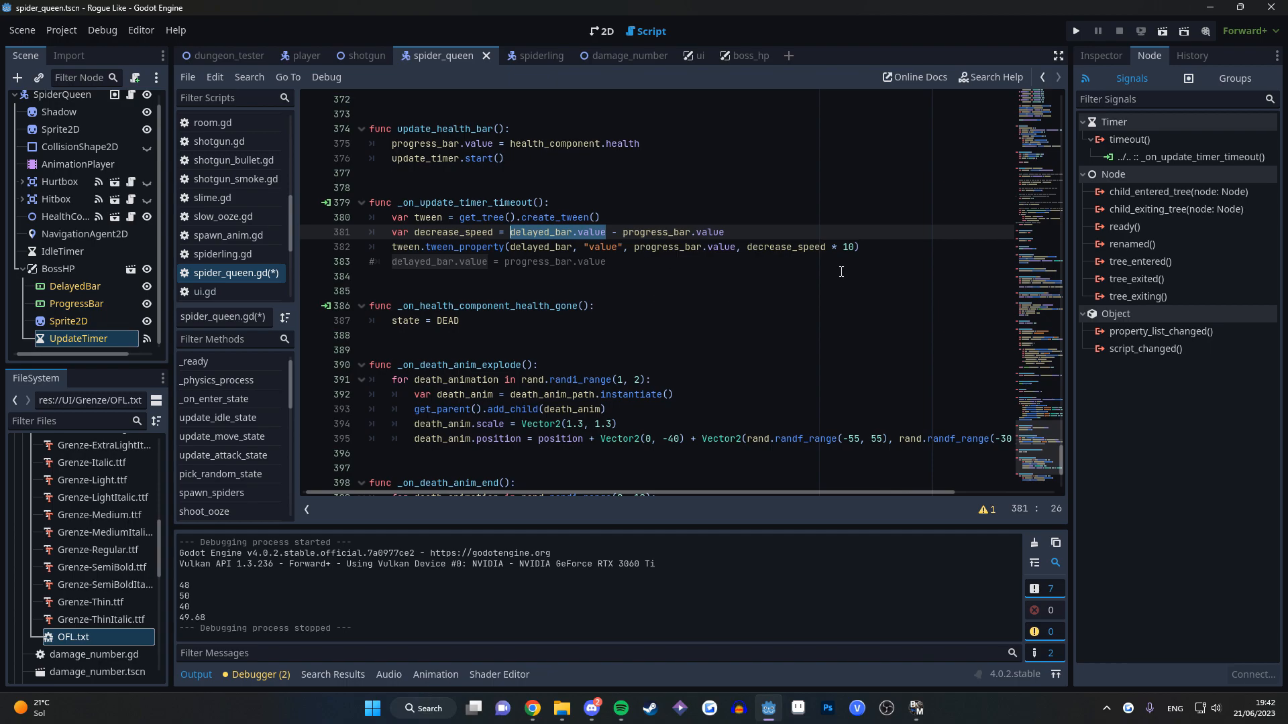
left_click(1075, 31)
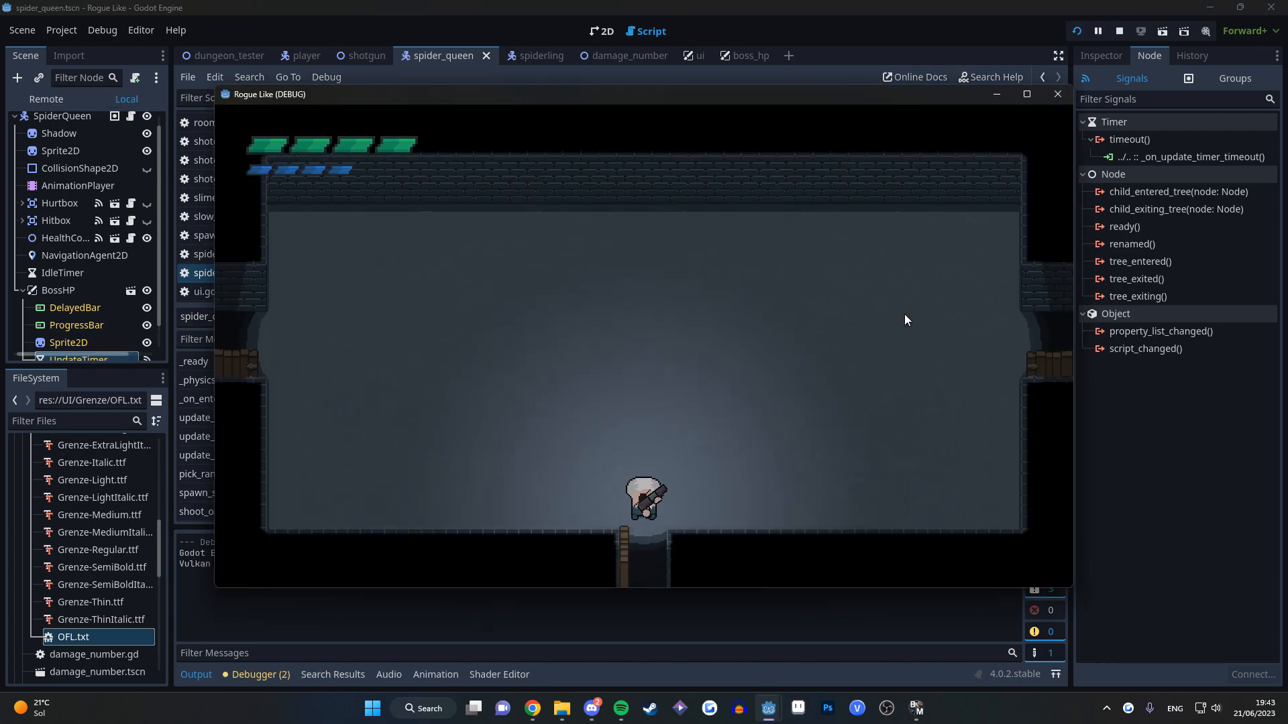
left_click(1057, 94)
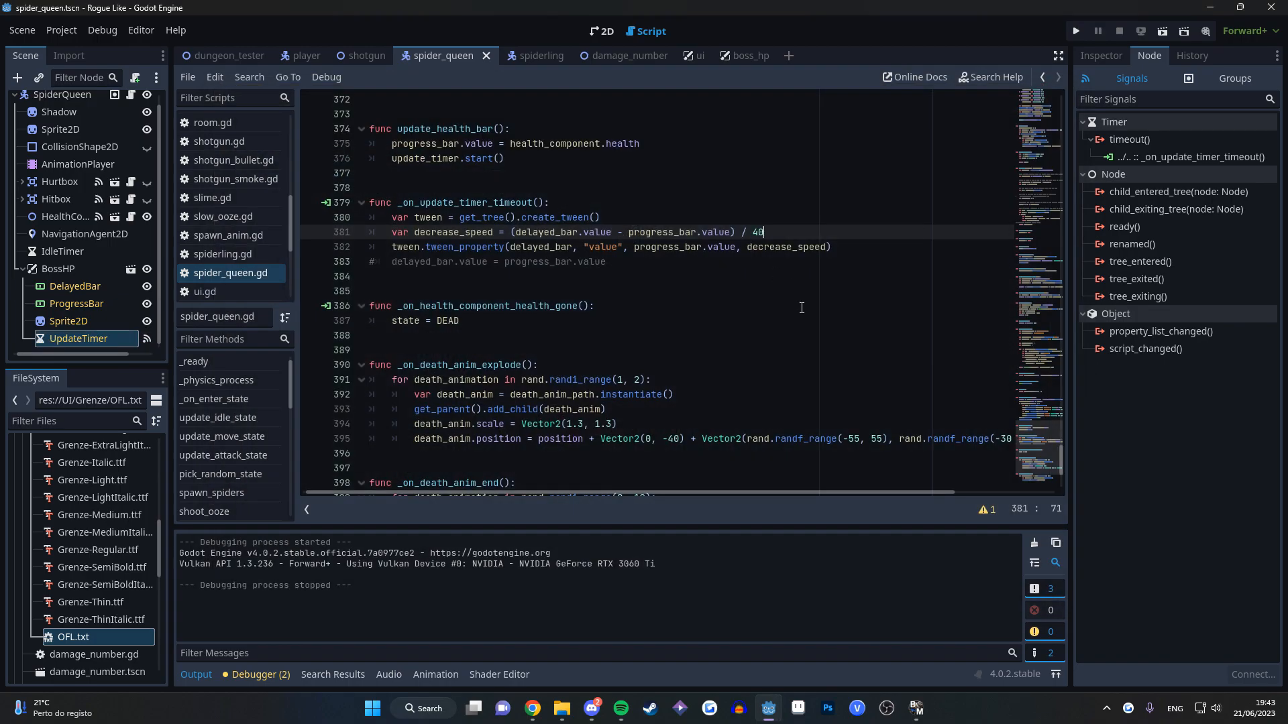
left_click(1074, 31)
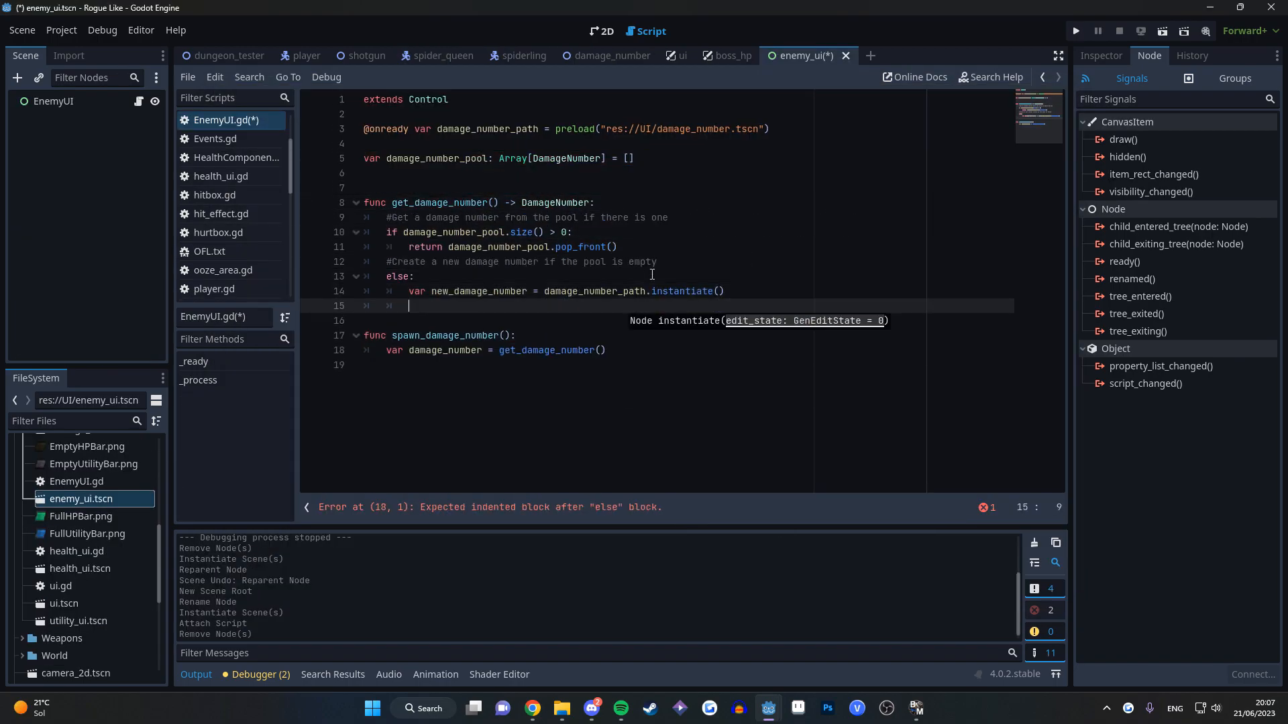
Connect new_damage_number.tree_exiting to append it back into damage_number_pool
type("new_damage_number.tree_exiting.connect(func():damage_number_pool.append(new_damage_number))")
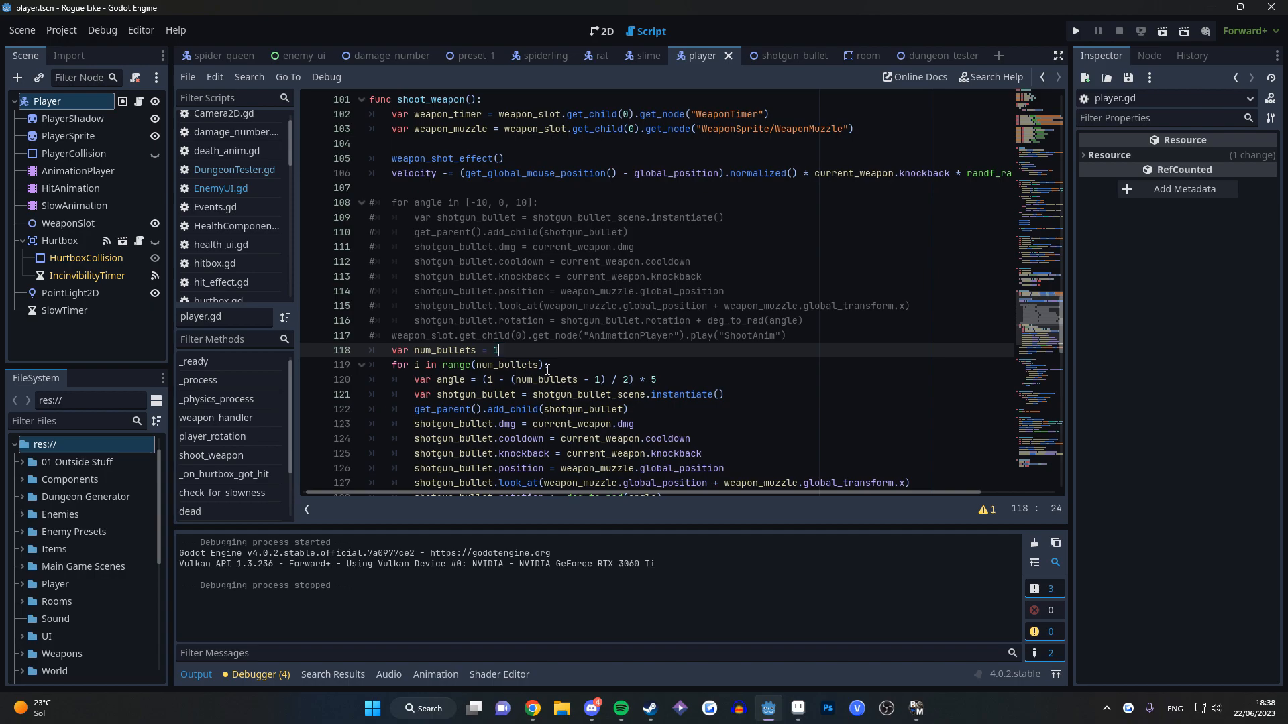
Test-run the num_bullets spread loop in shoot_weapon() with num_bullets set to 2
left_click(1075, 31)
type("2")
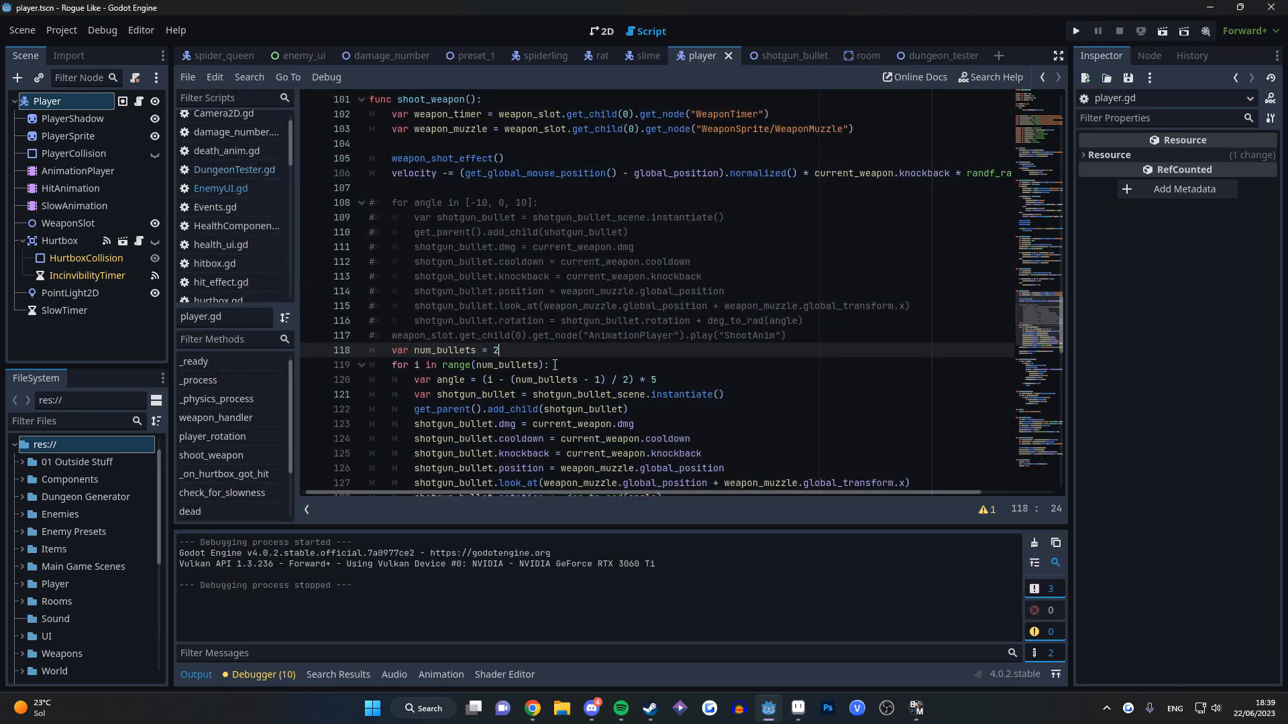
left_click(1074, 31)
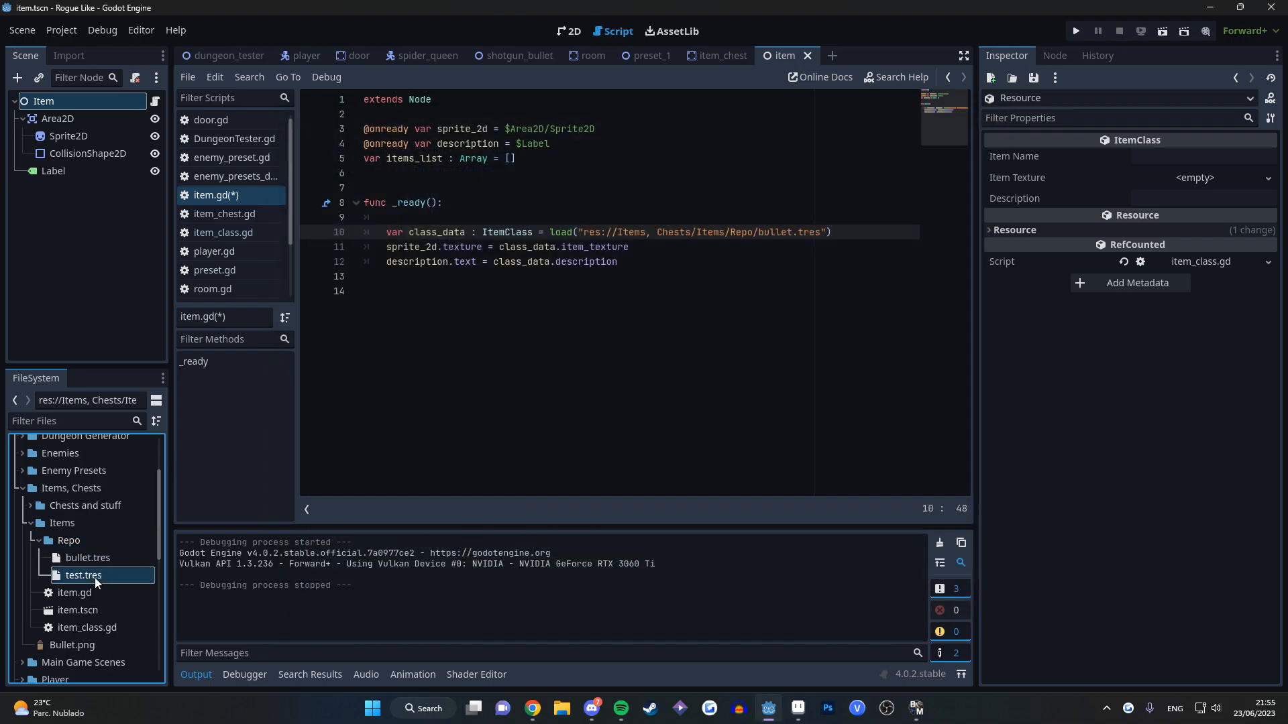
Fill test.tres with Item Name 'Test item' and Description 'This is a drill.'
type("T")
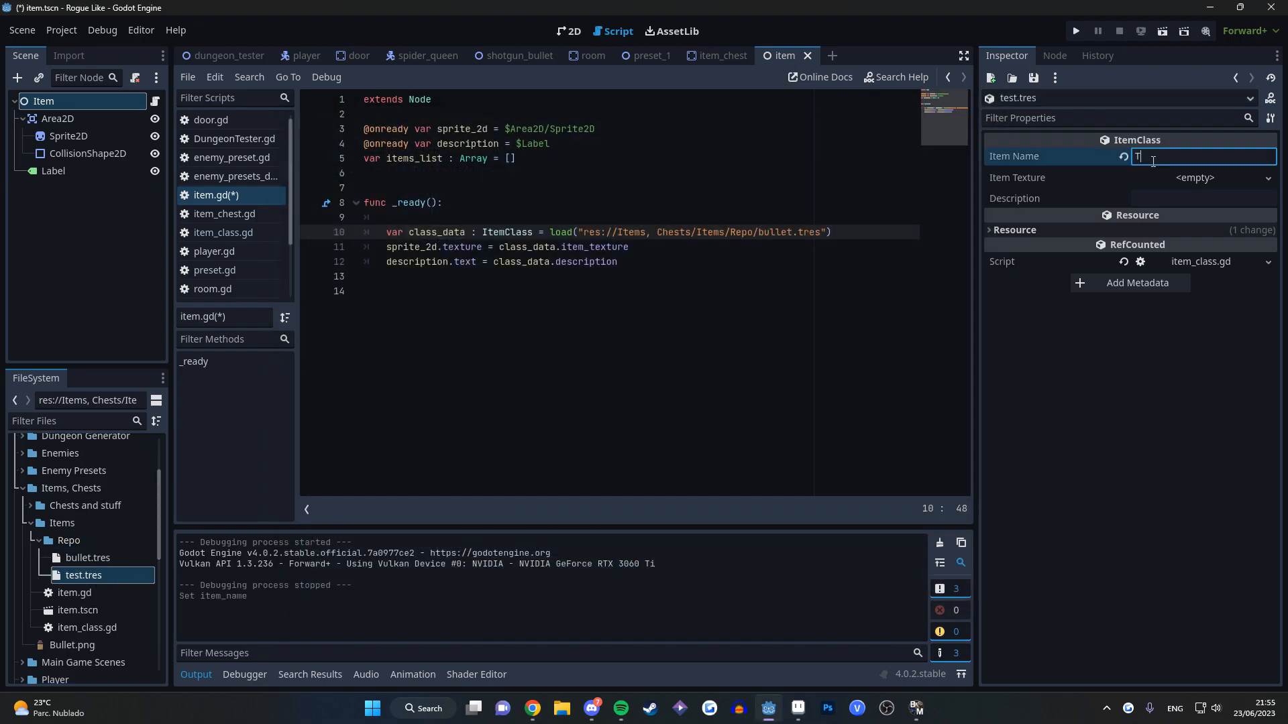
type("est item")
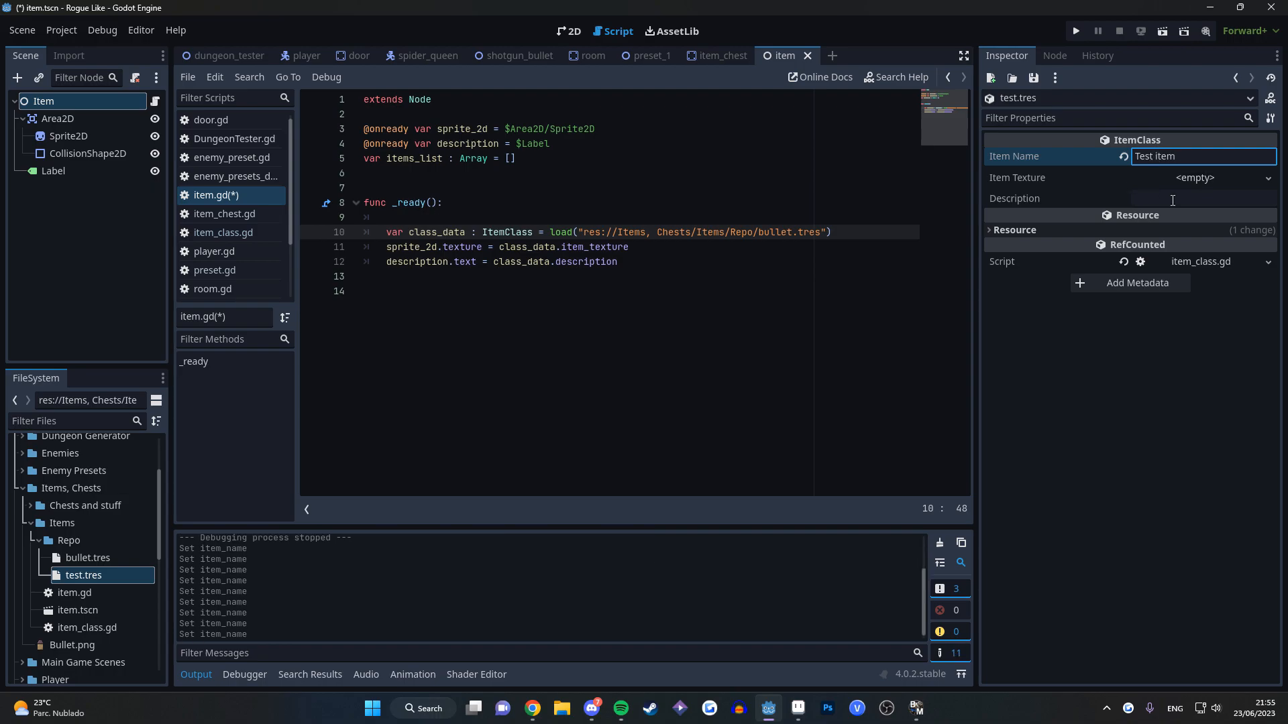
type("This is a")
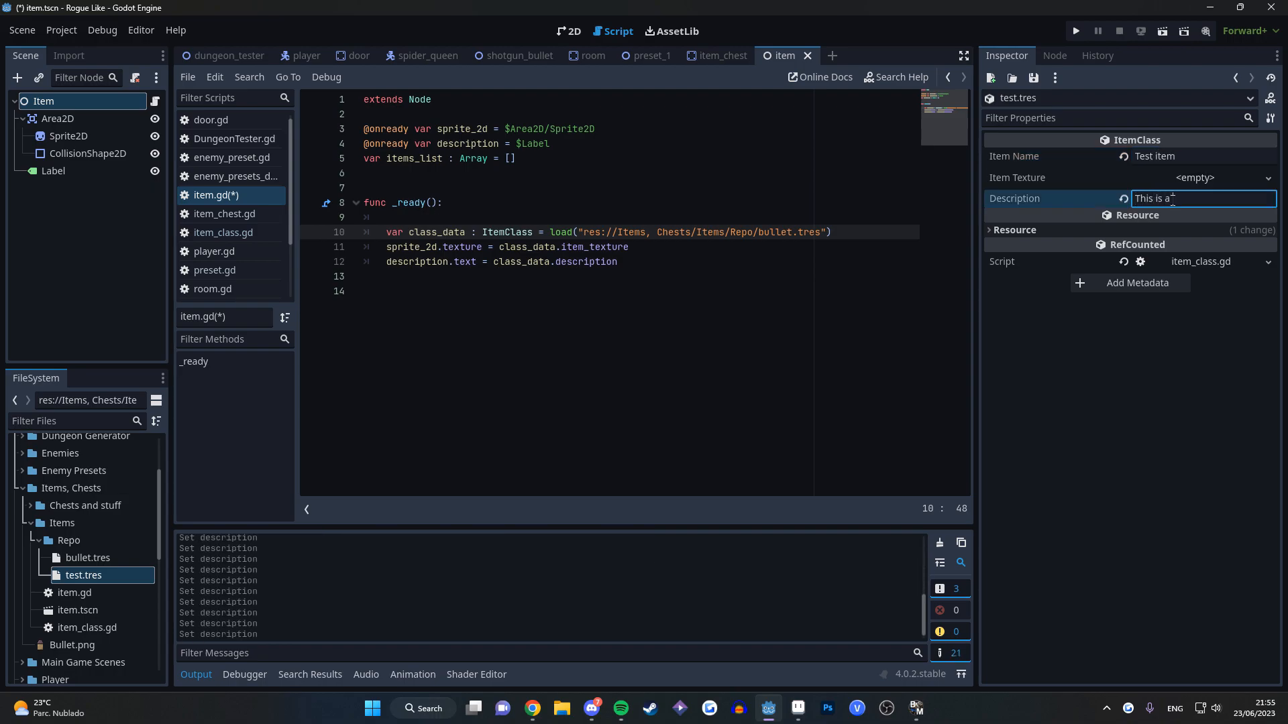
type("drill.")
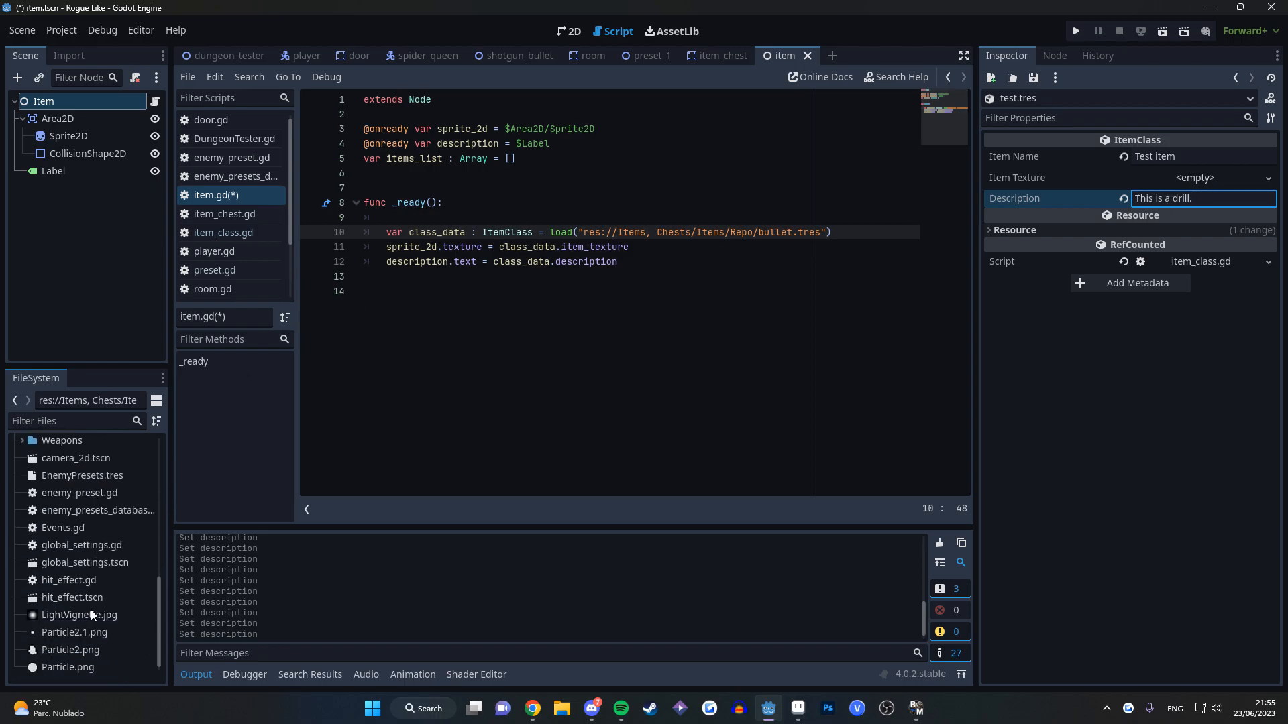
mouse_move(58, 641)
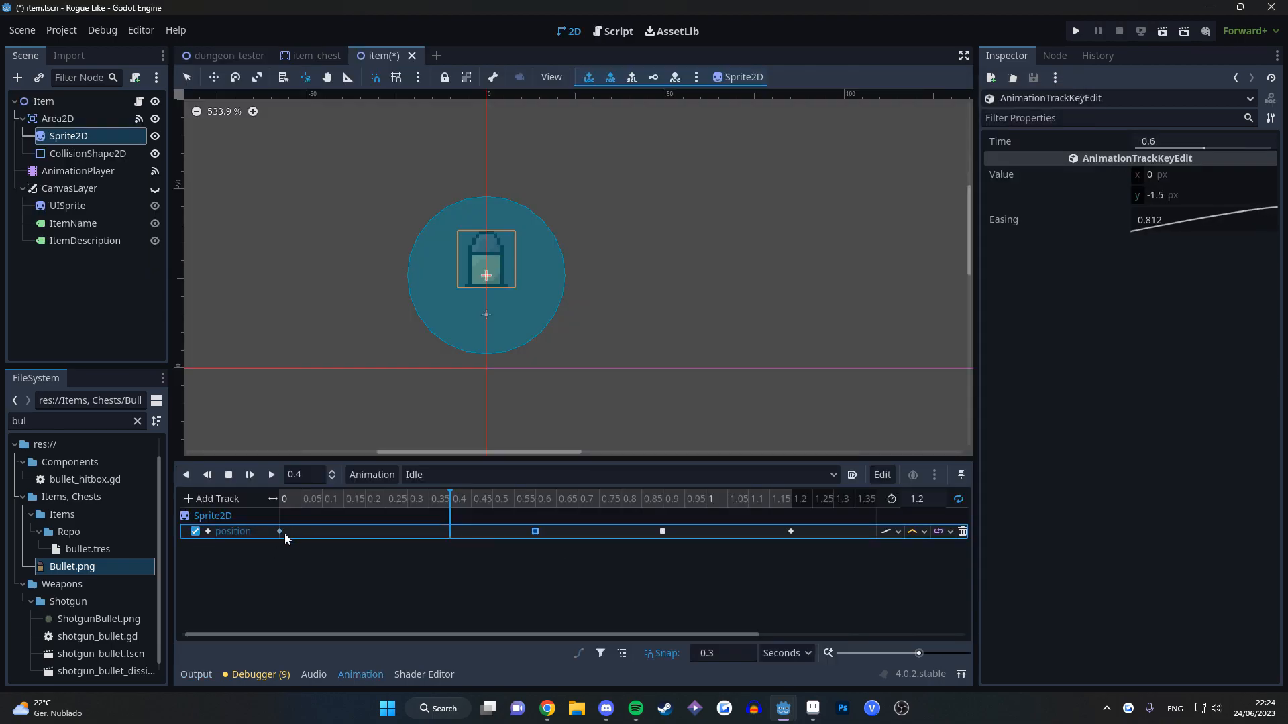
Adjust the Idle animation's first Sprite2D position keyframe for the bobbing motion
left_click(450, 531)
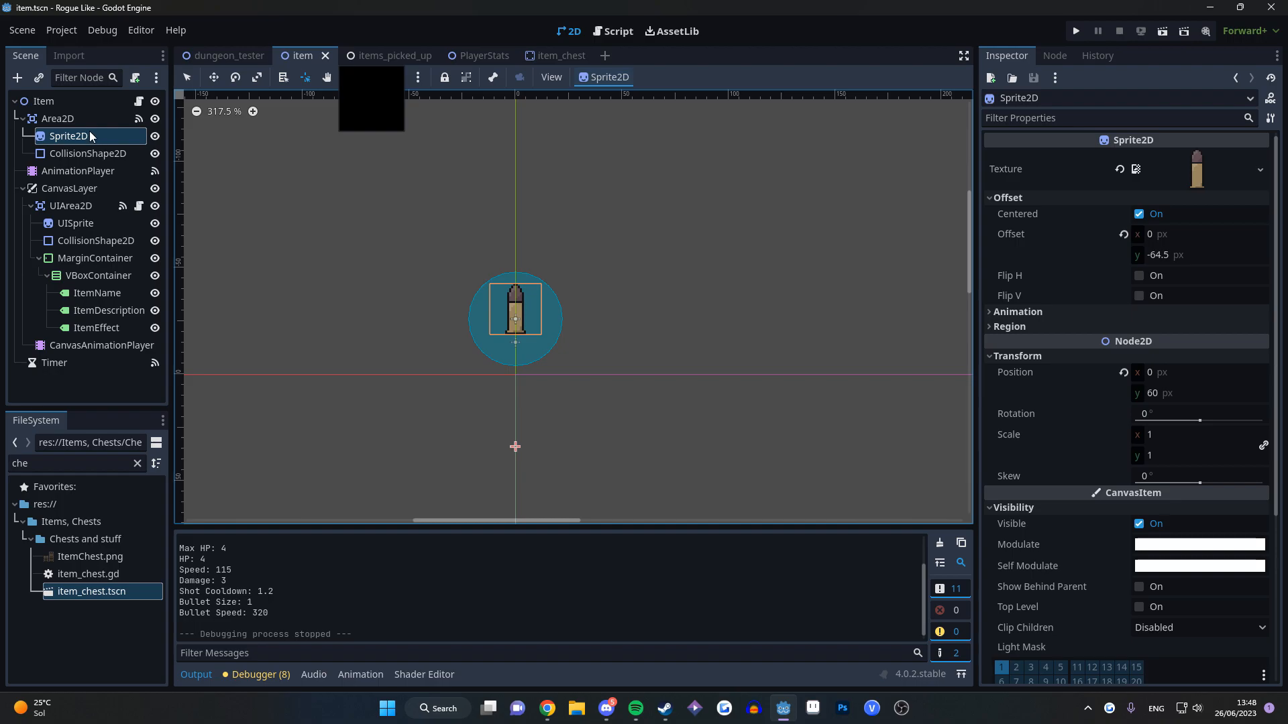
left_click_drag(515, 319, 515, 417)
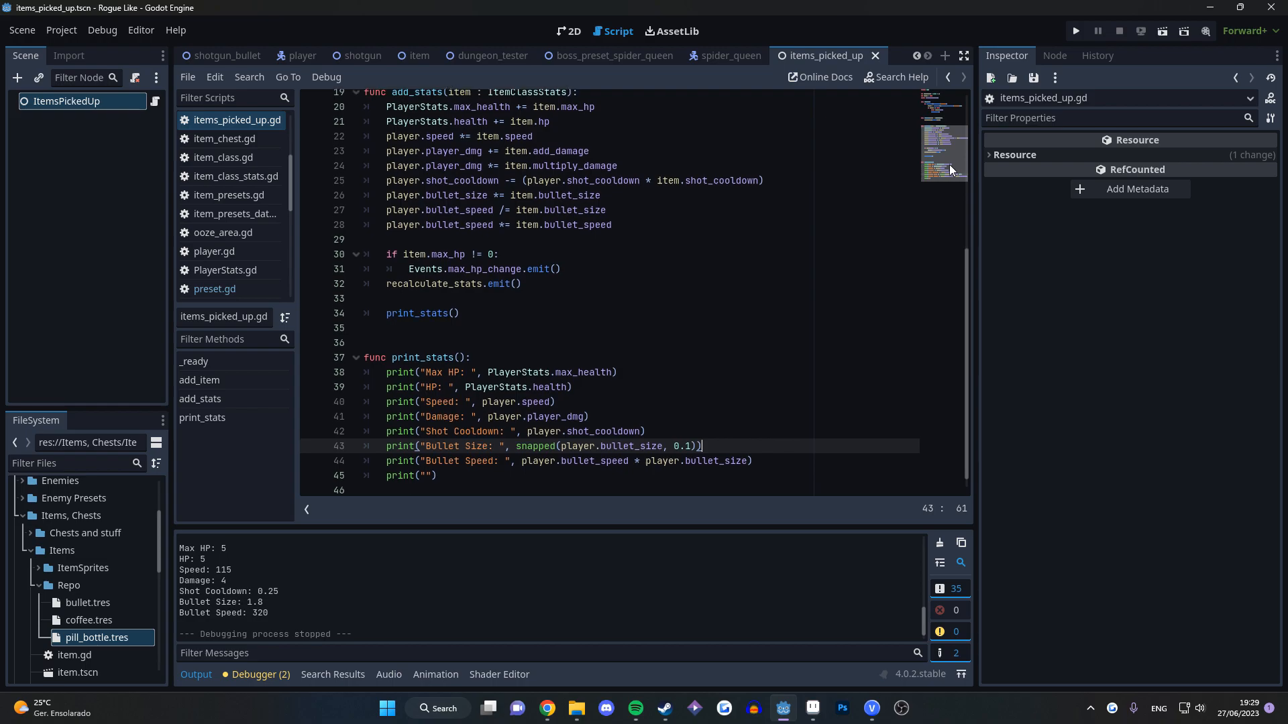
Test-run add_stats() and print_stats() with the player beside an item chest
left_click(1074, 31)
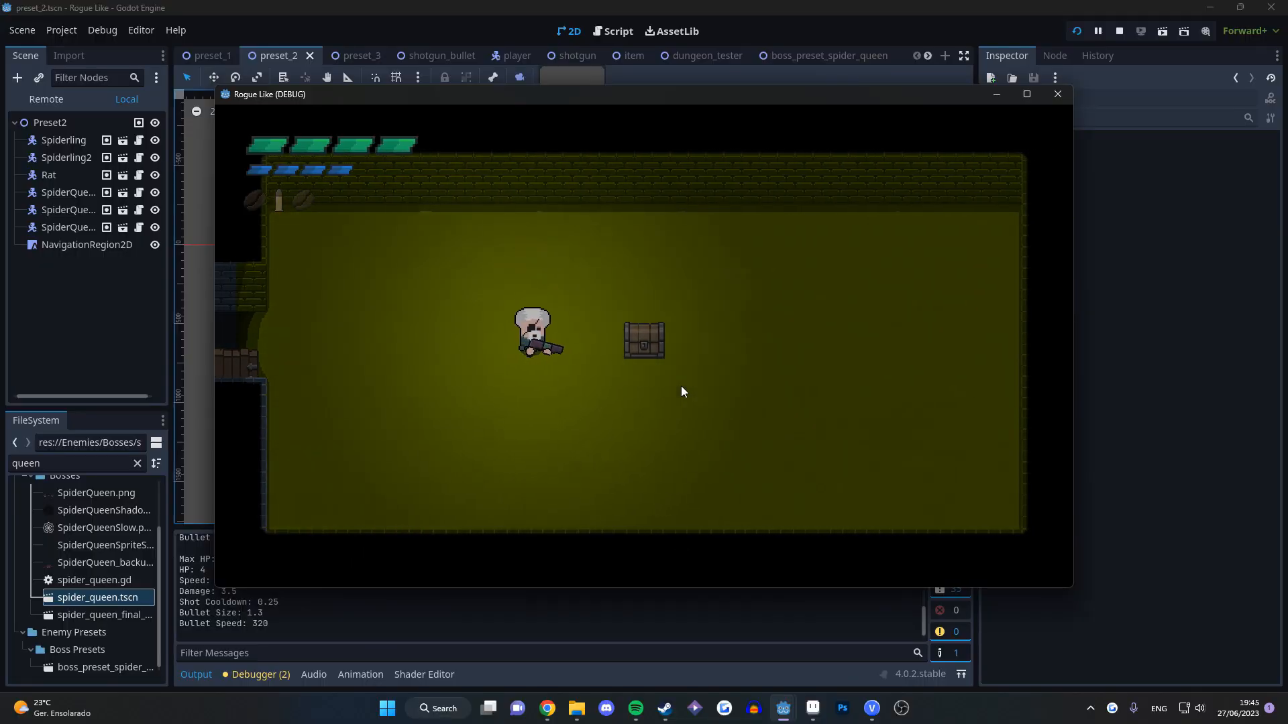
Drag preset_1's NavigationRegion2D vertex 0 to the left wall and test-run
left_click(688, 55)
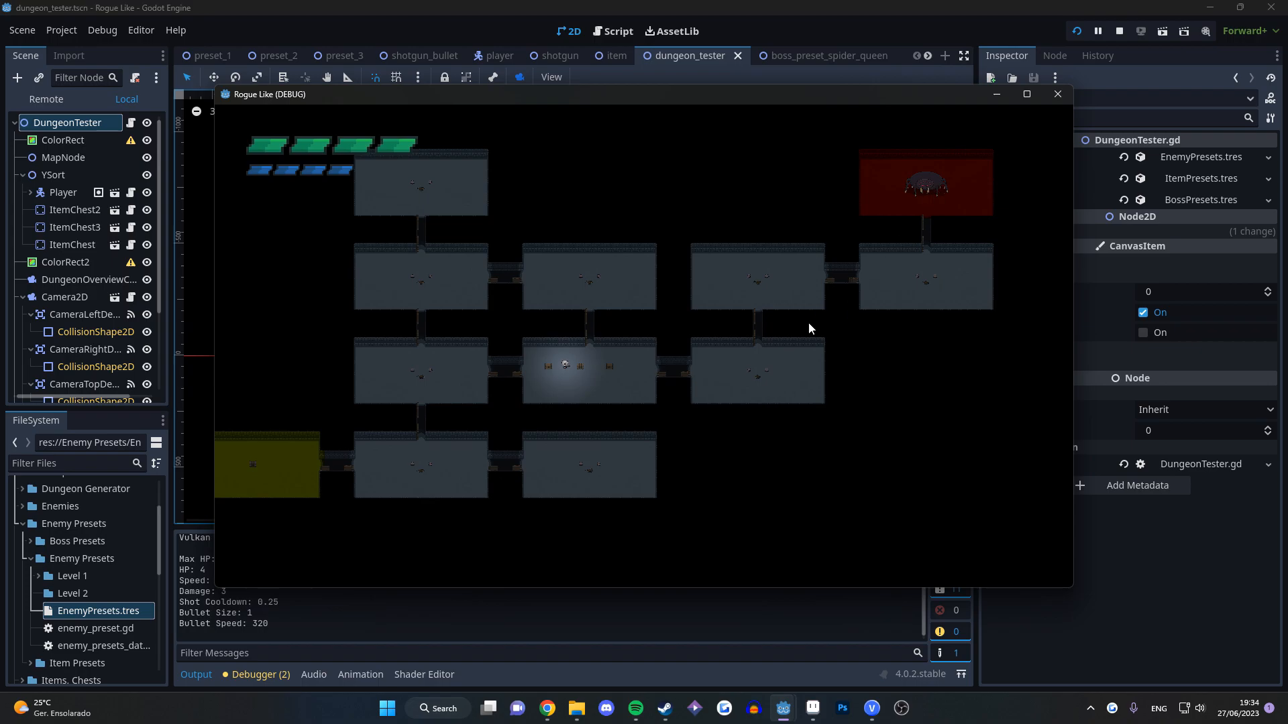
mouse_move(781, 343)
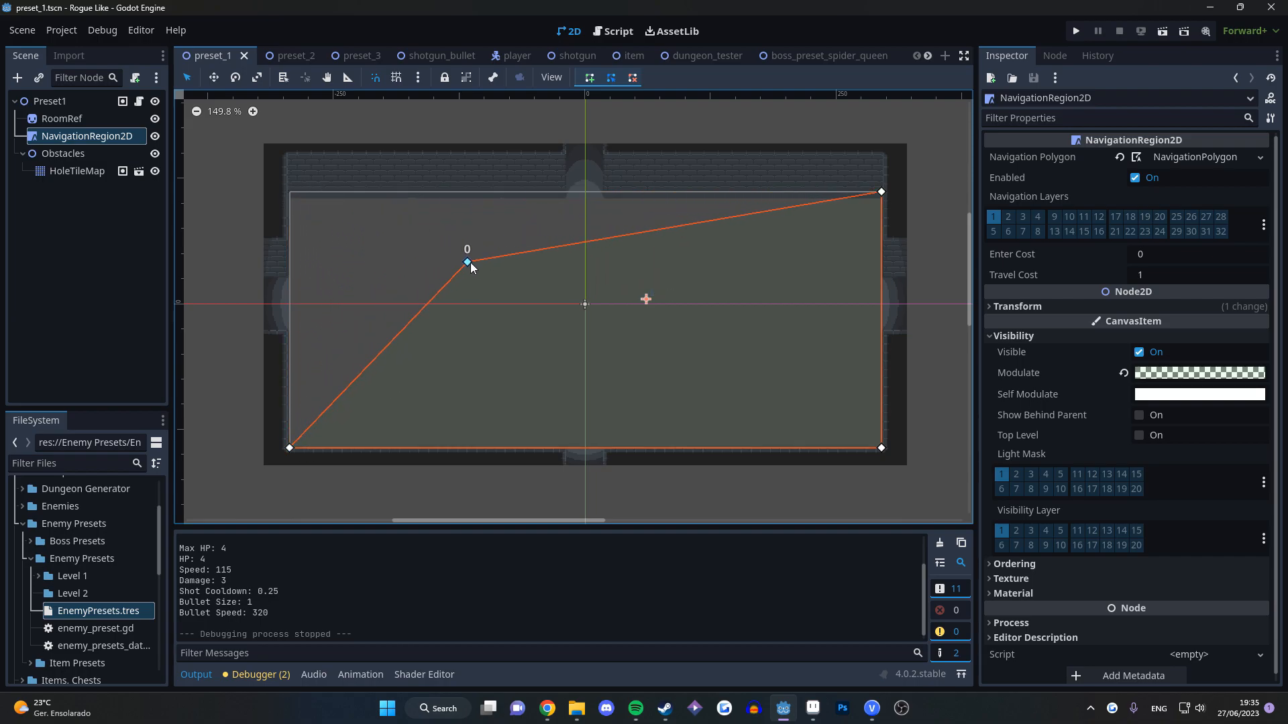
left_click_drag(467, 262, 319, 272)
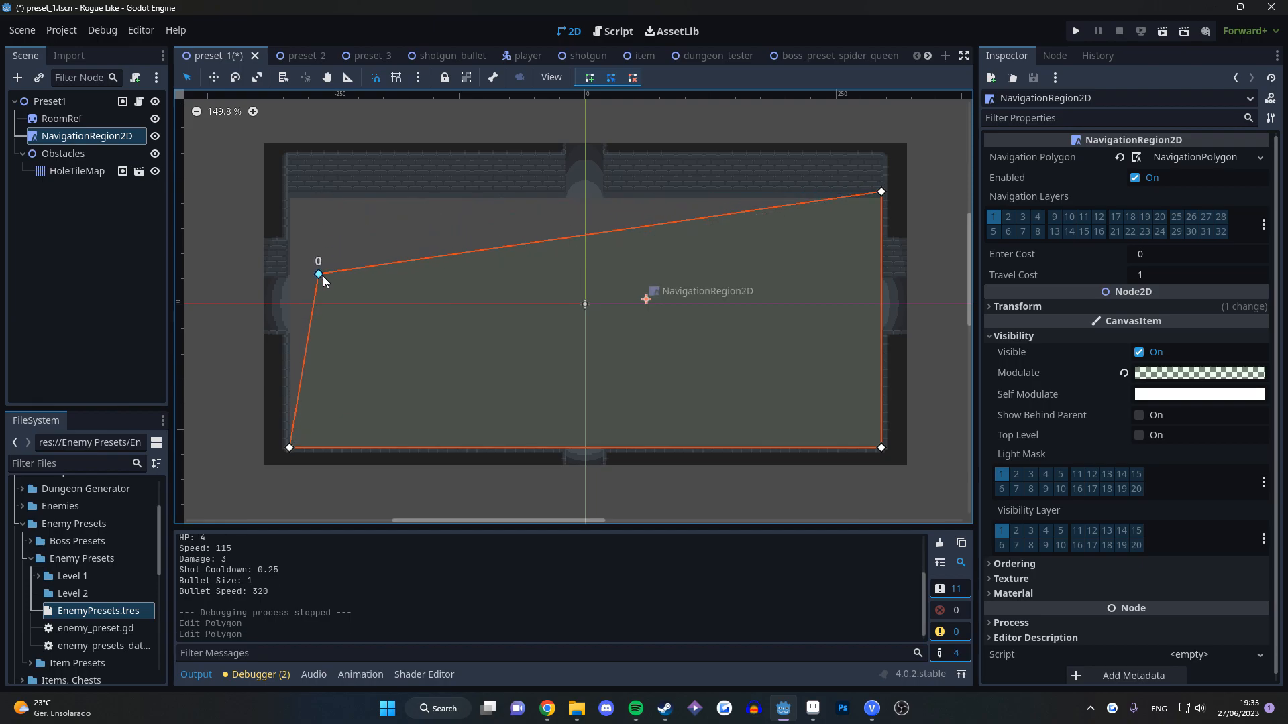
left_click(1074, 31)
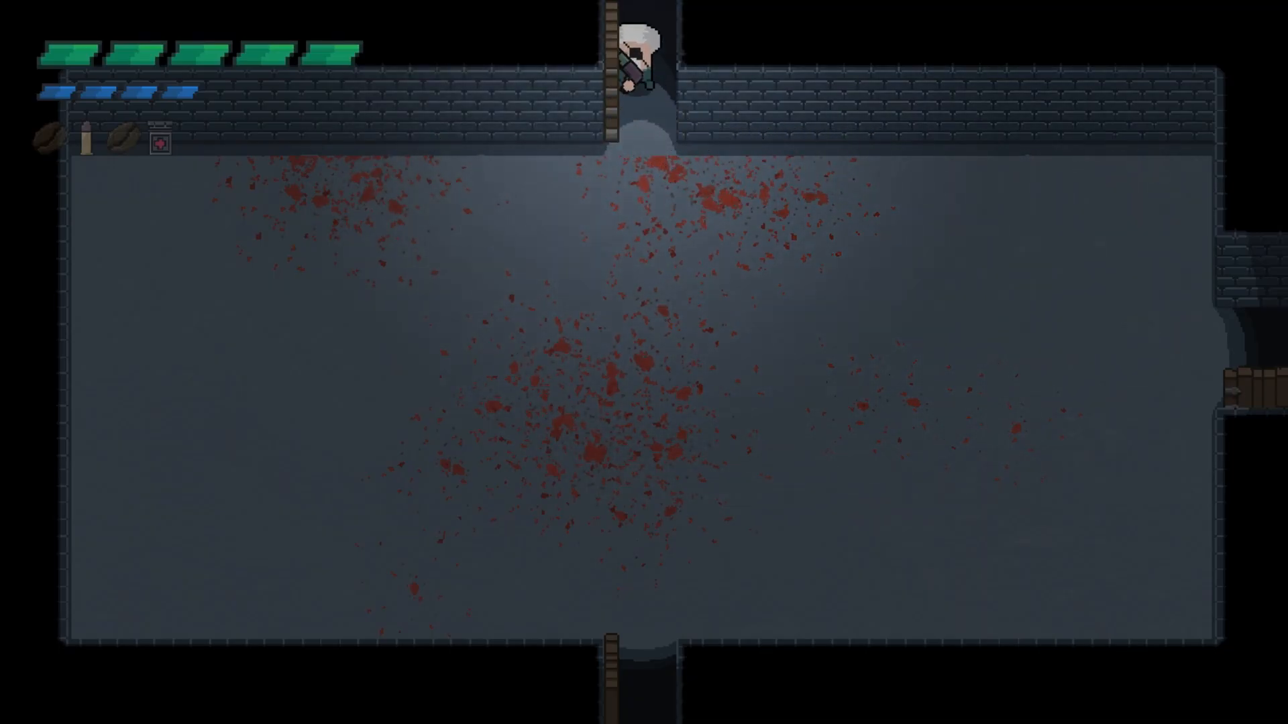